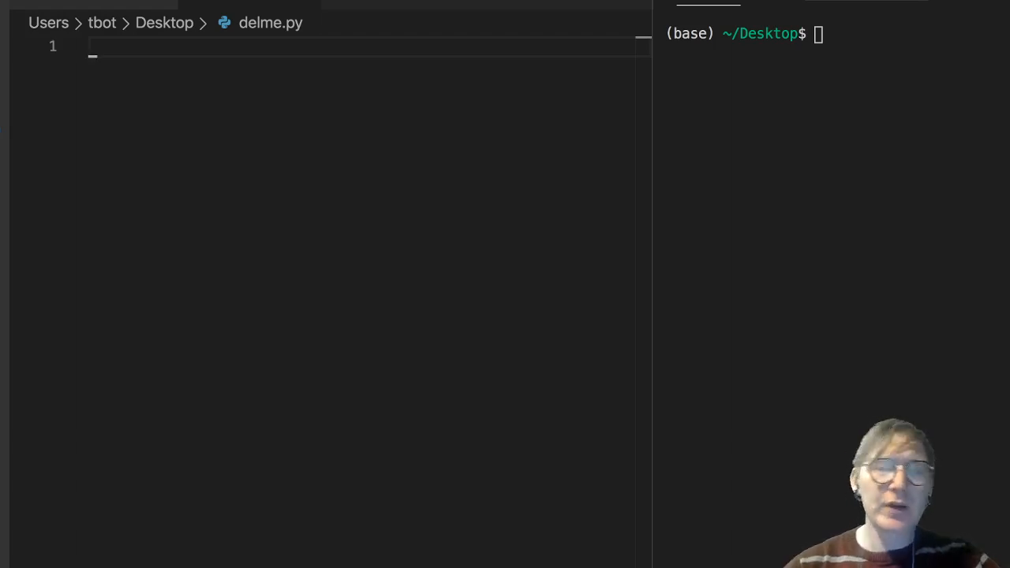
- Define the two test numbers num_1 = 64 and num_2 above the def stub
text(def)
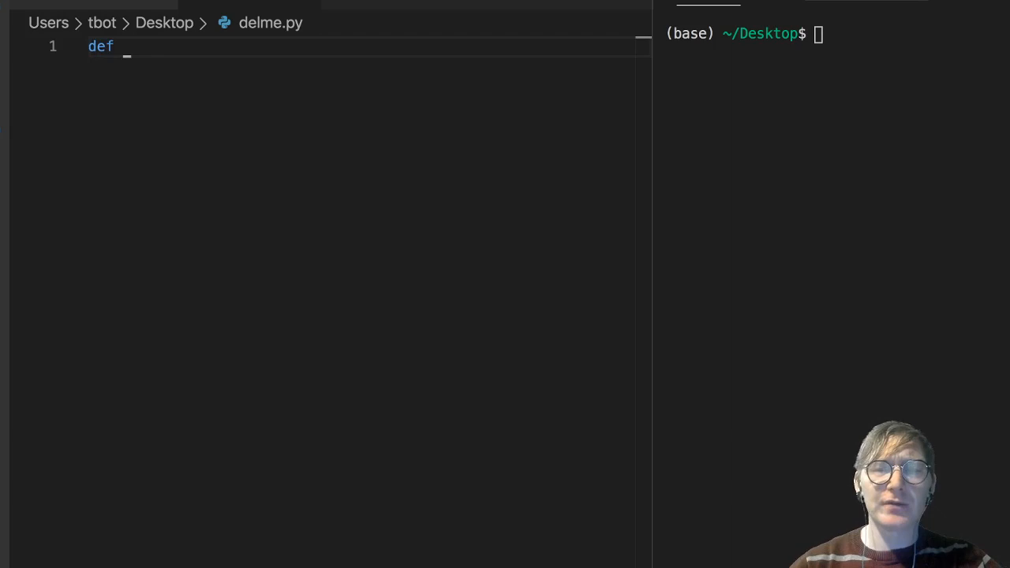
key(Enter)
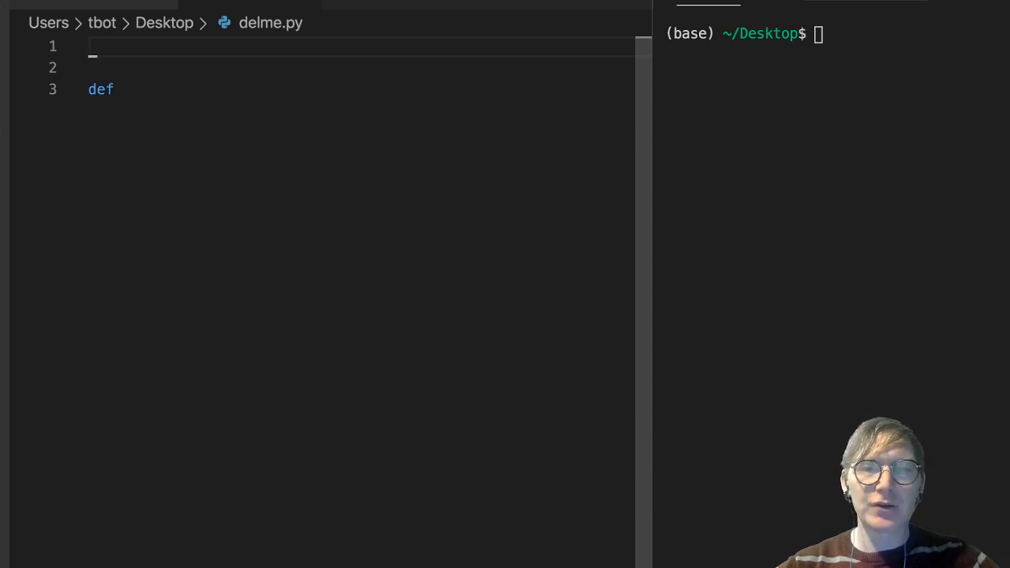
text(64)
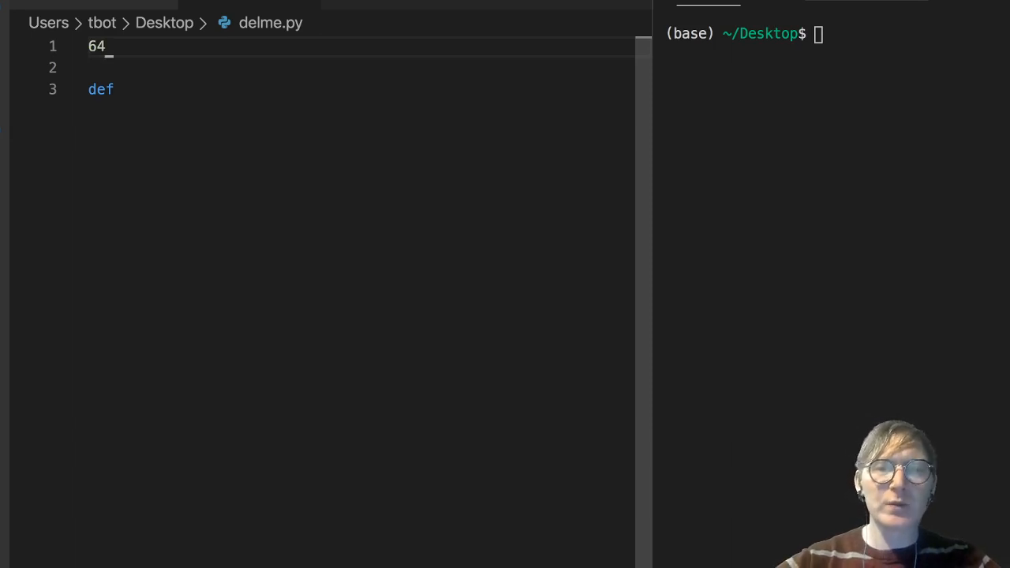
text(num)
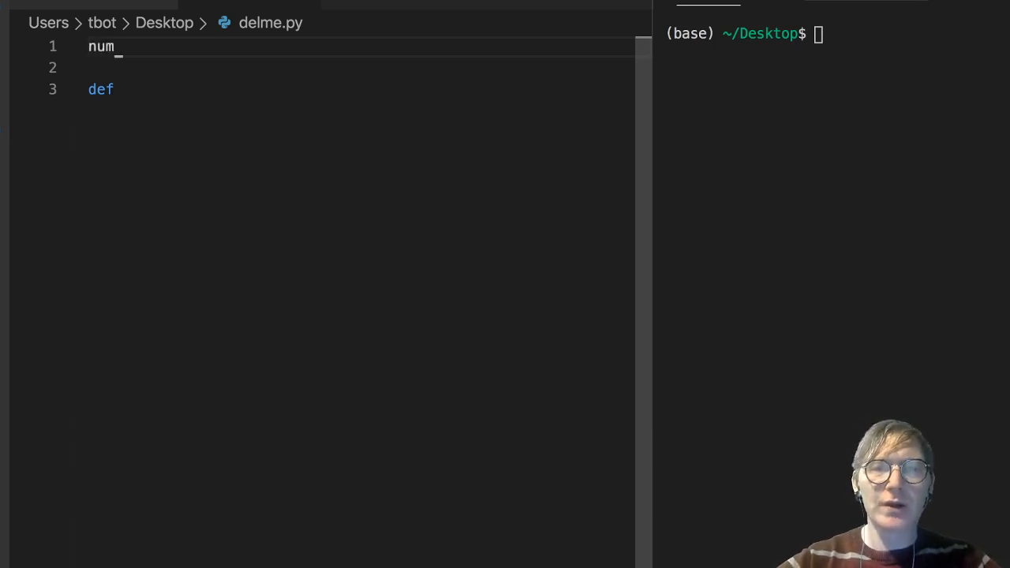
text(1)
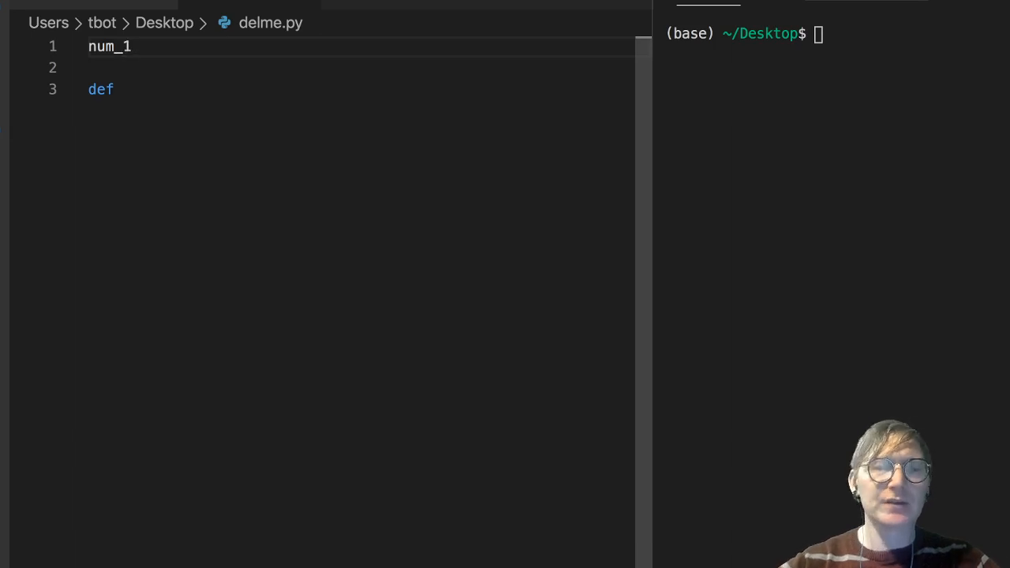
text(=)
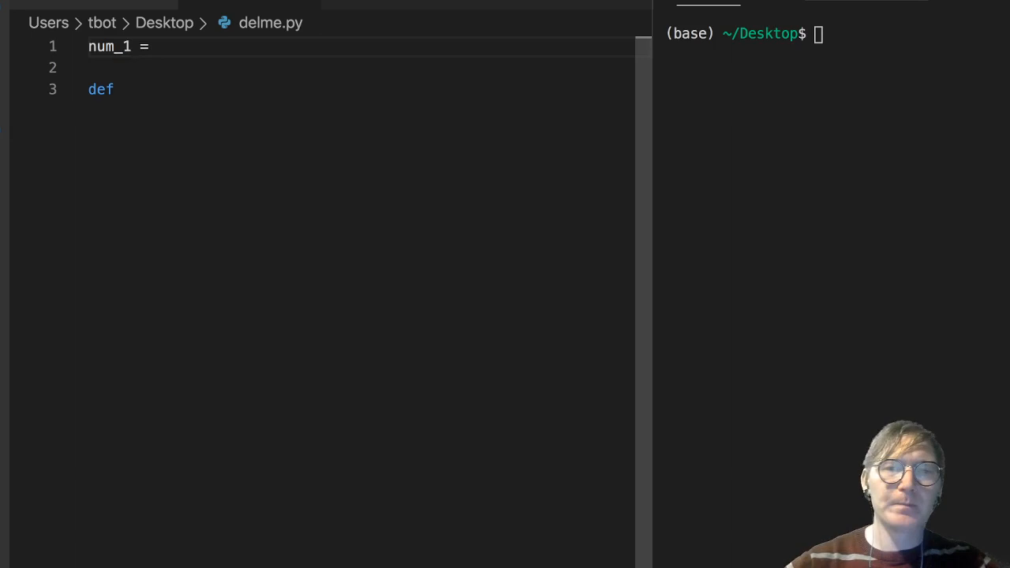
text(64)
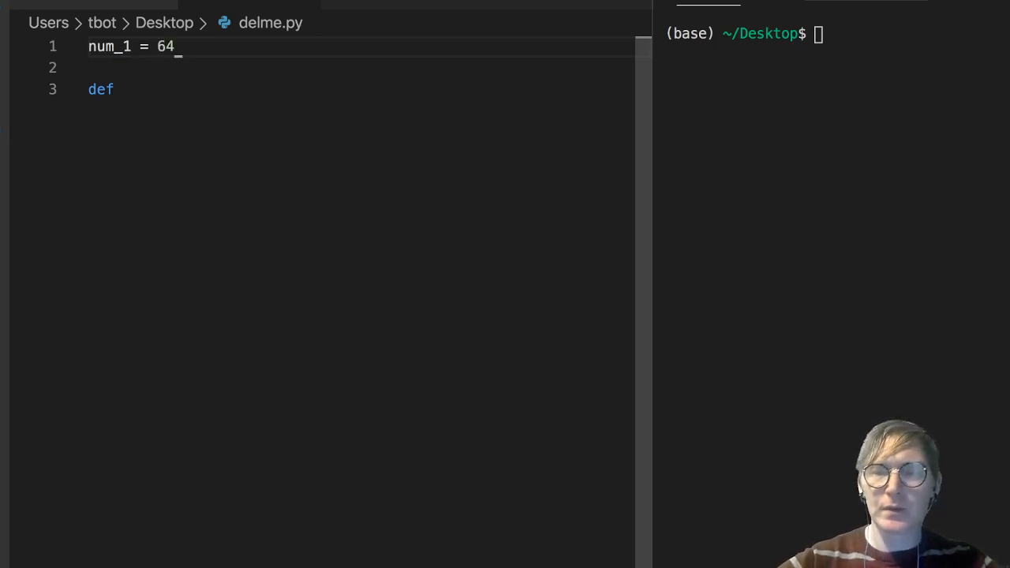
text(num_)
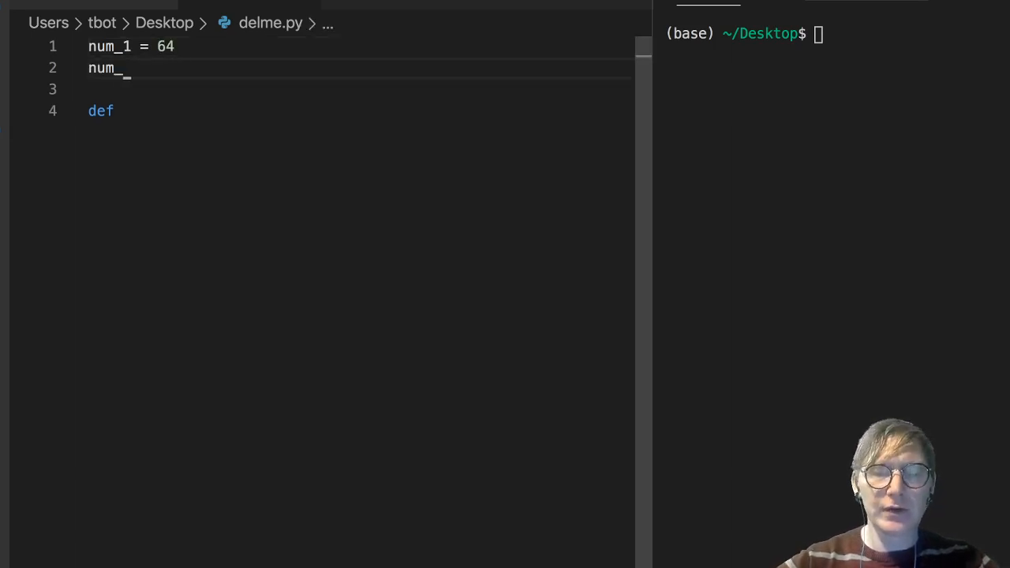
text(2 = 32)
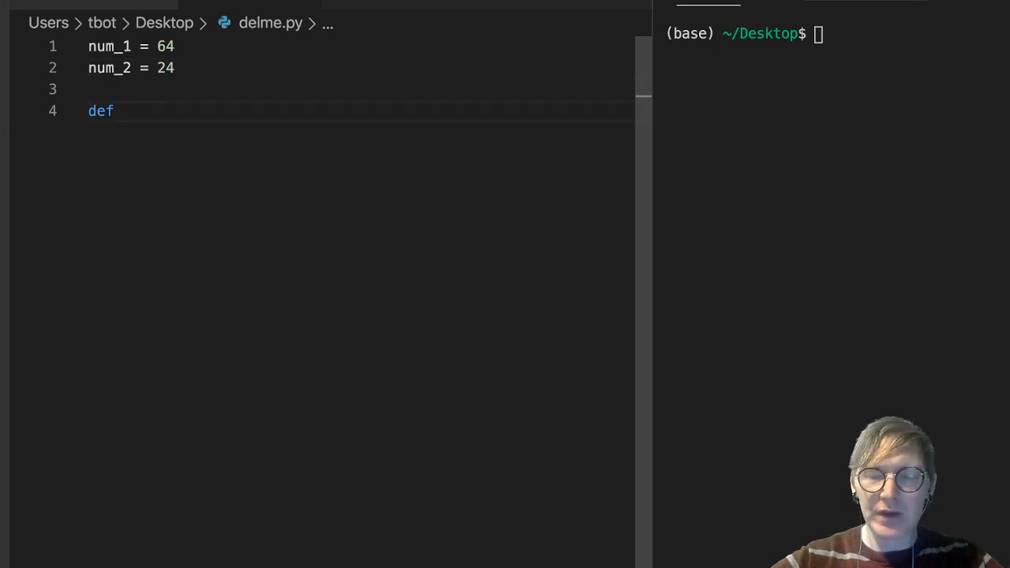
- Write the signature def gcd(num_1, num_2): and start its indented body
text(gcd_)
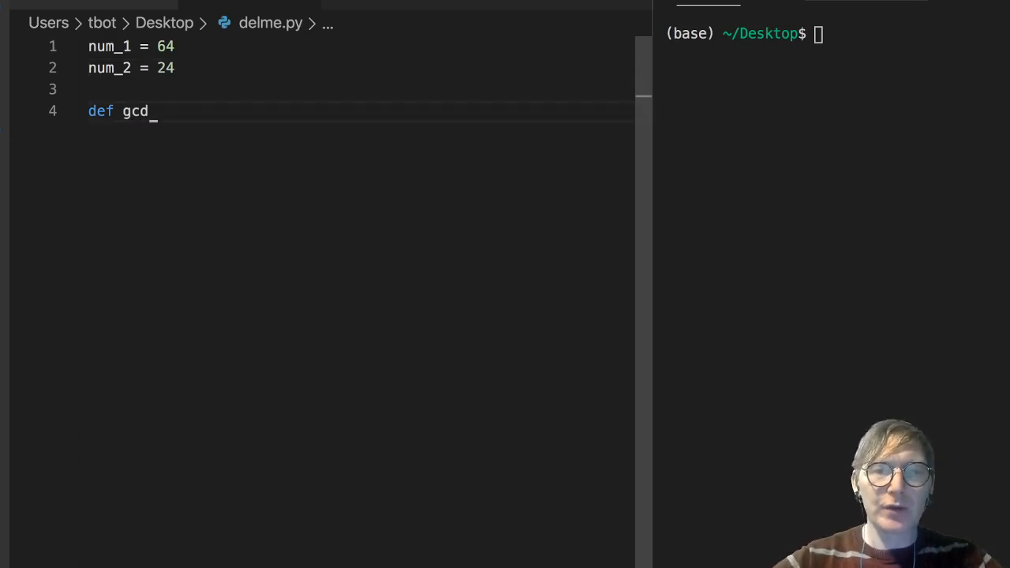
text((num))
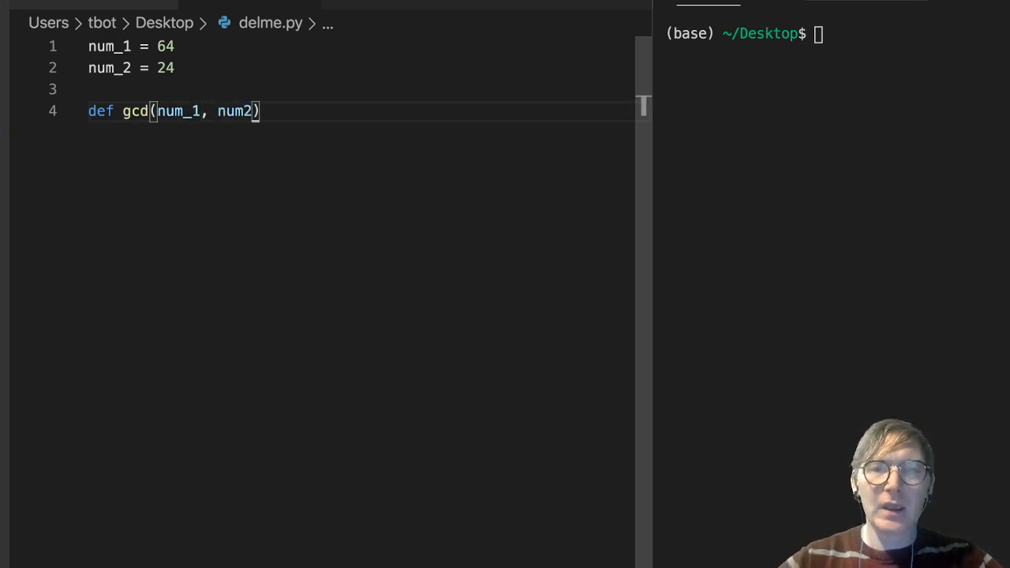
text(_):)
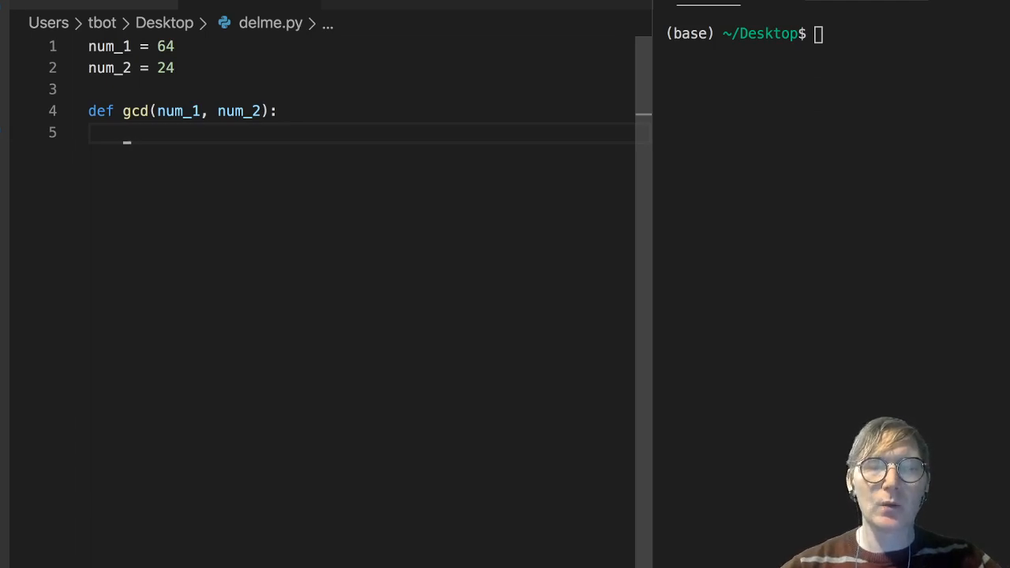
- Write the loop header while num_2 != 0: inside gcd
text(w)
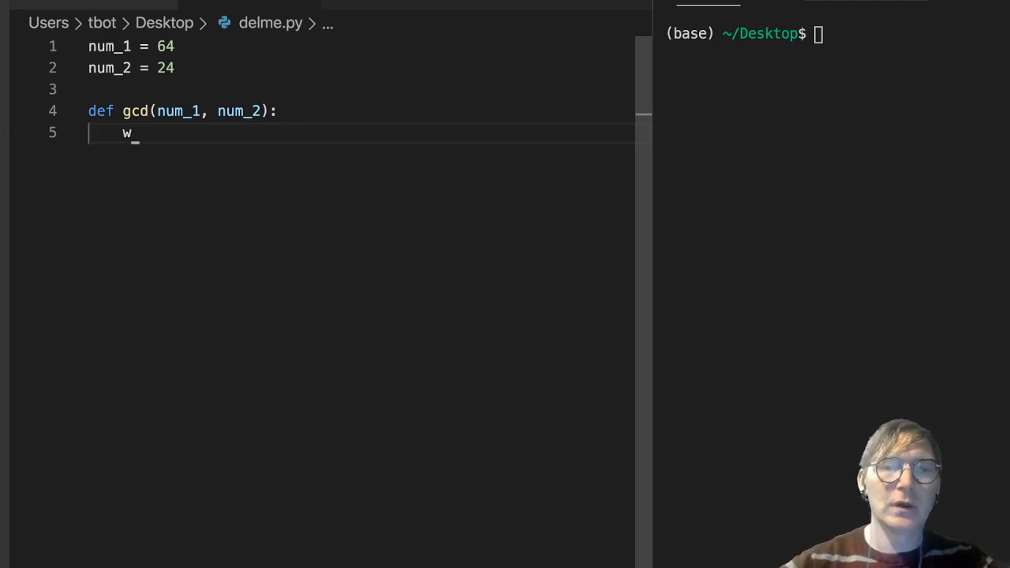
text(hile)
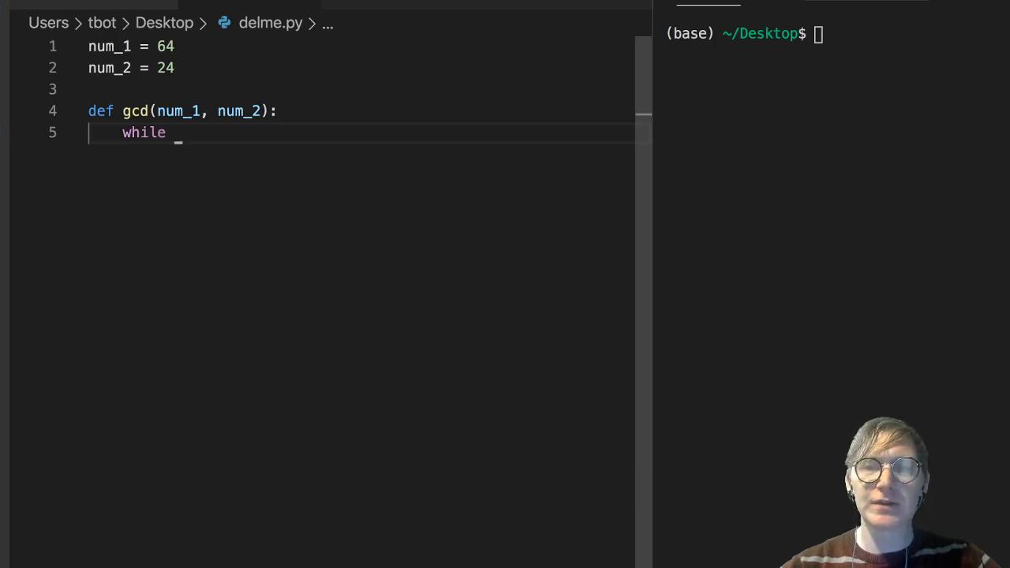
text(num)
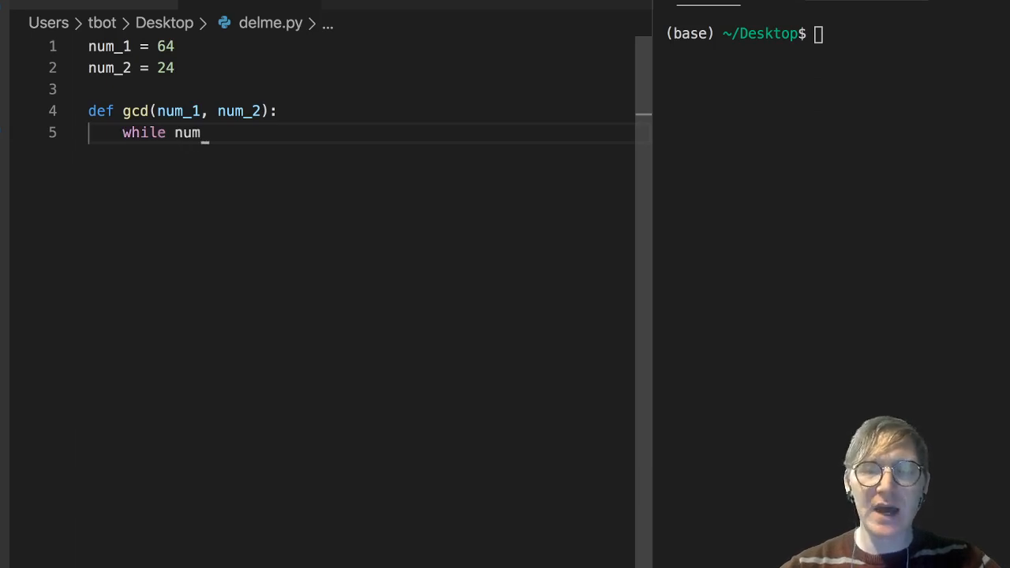
text(_2 !=)
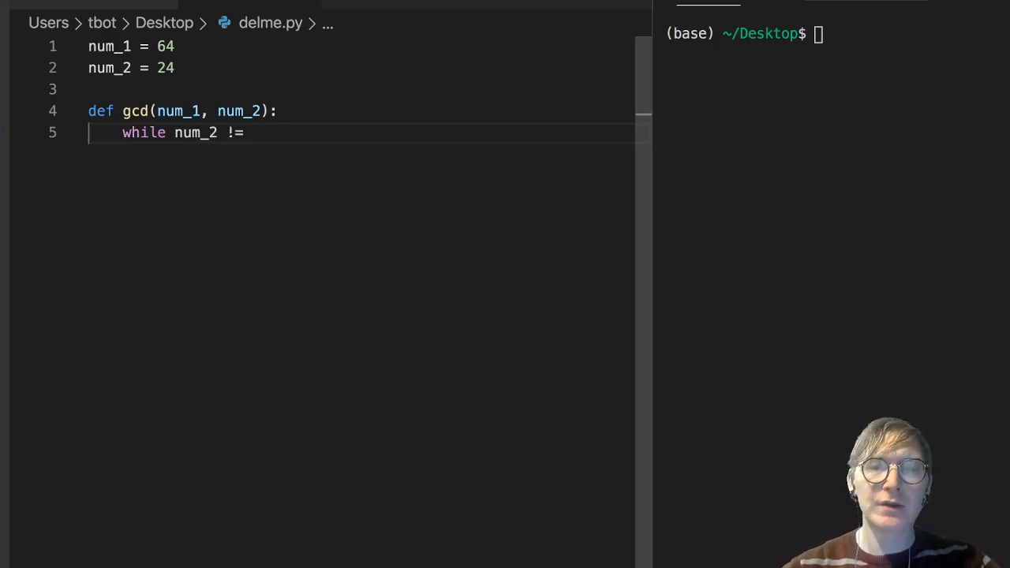
text(0)
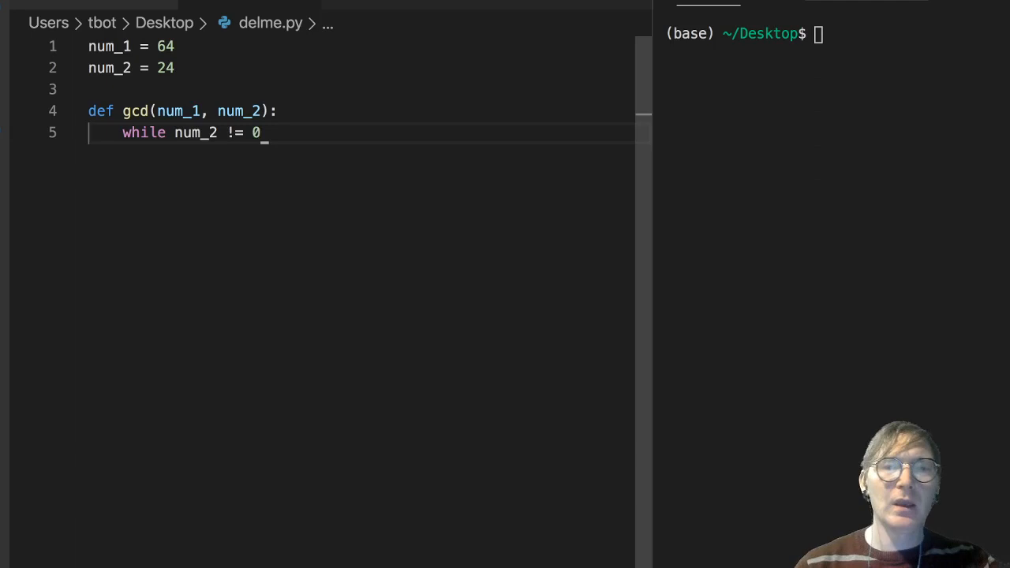
text(:)
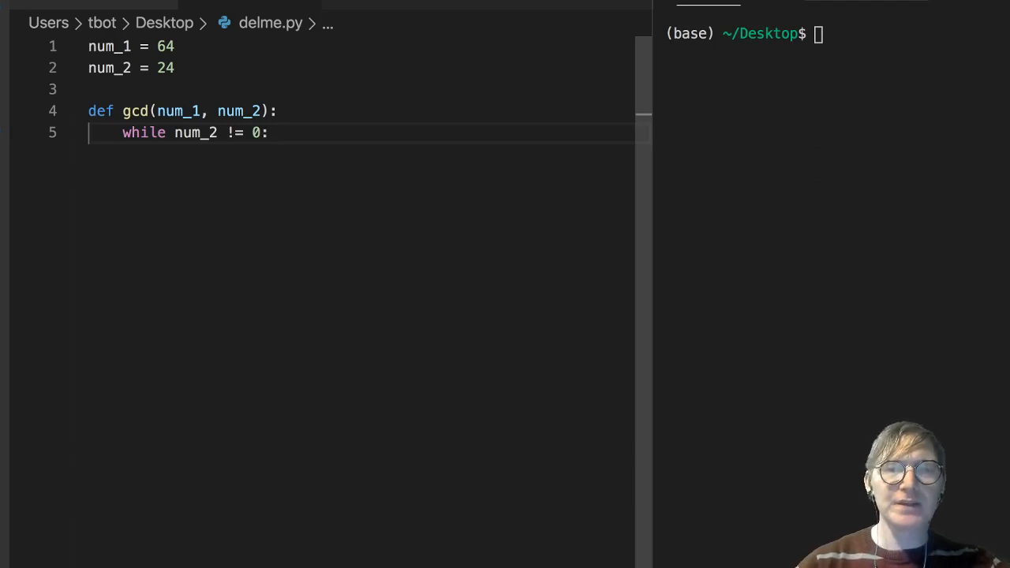
key(Enter)
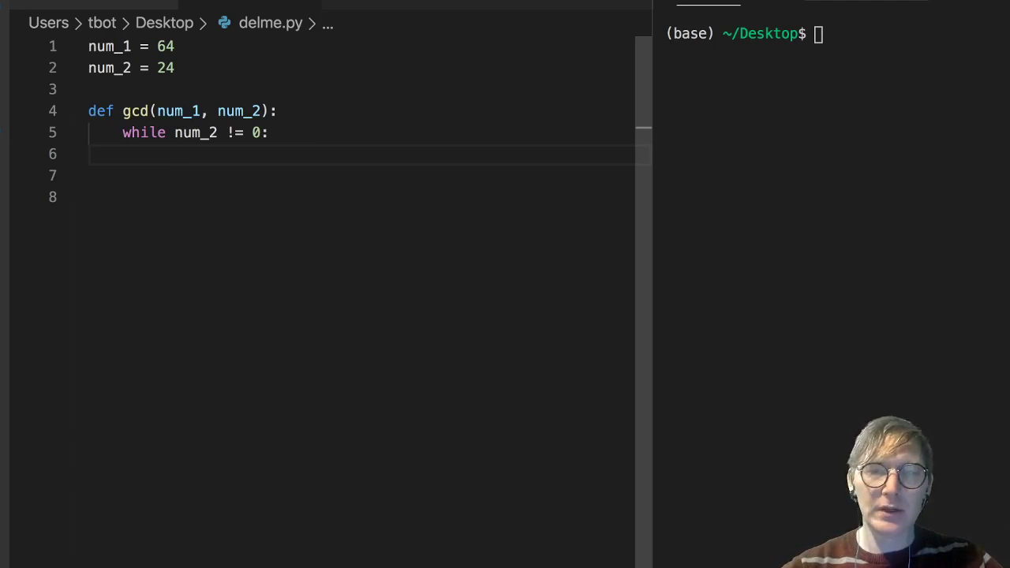
- Fill the loop body with num_1 = num_2 and num_2 = num_1 % num_2
text(num_1)
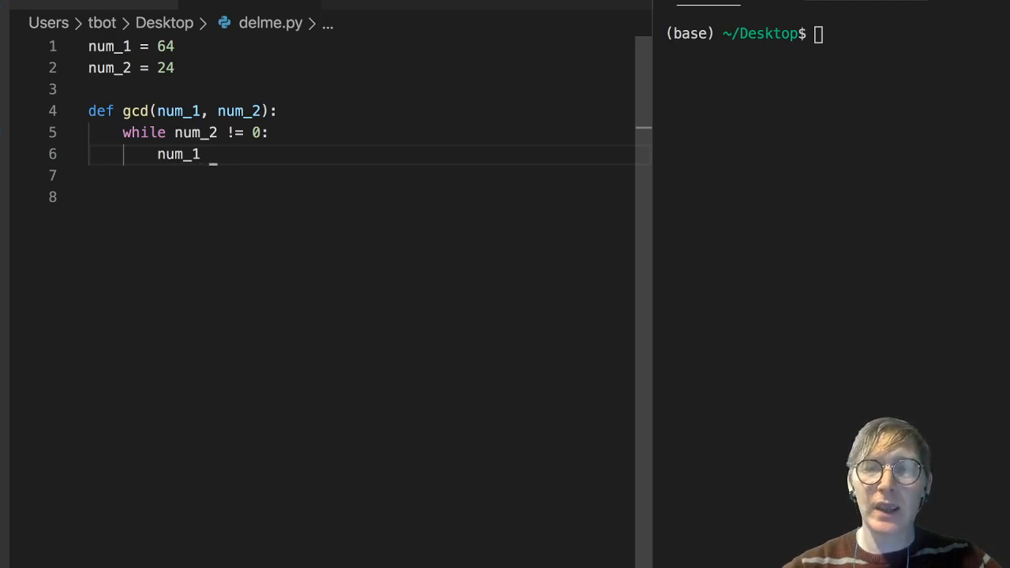
text(= num)
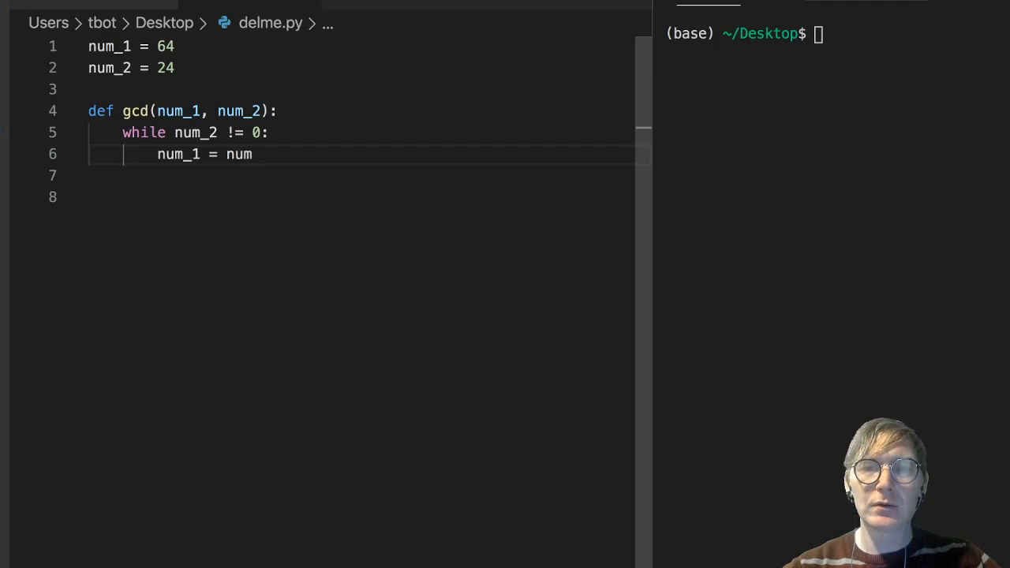
text(_2)
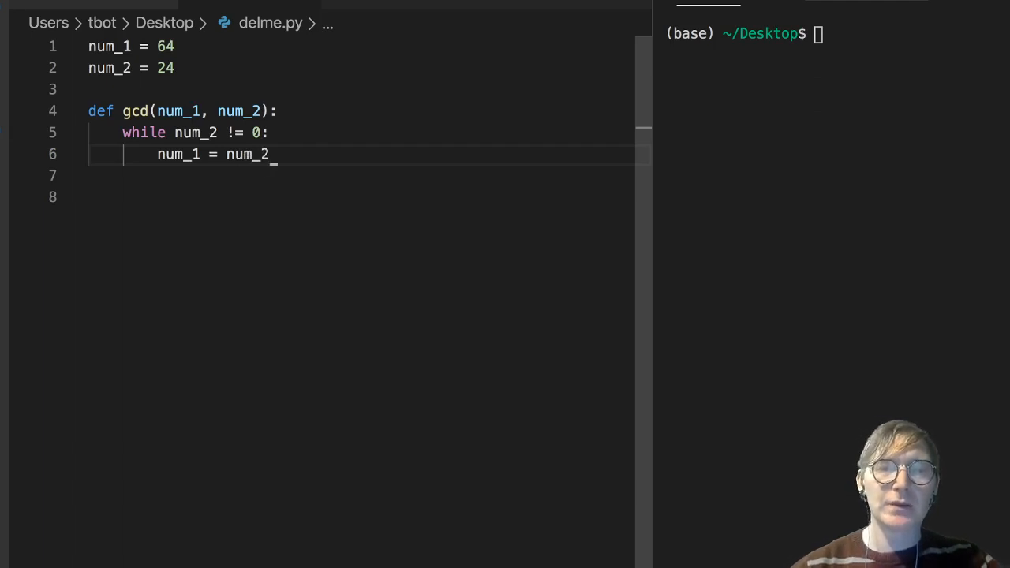
key(enter)
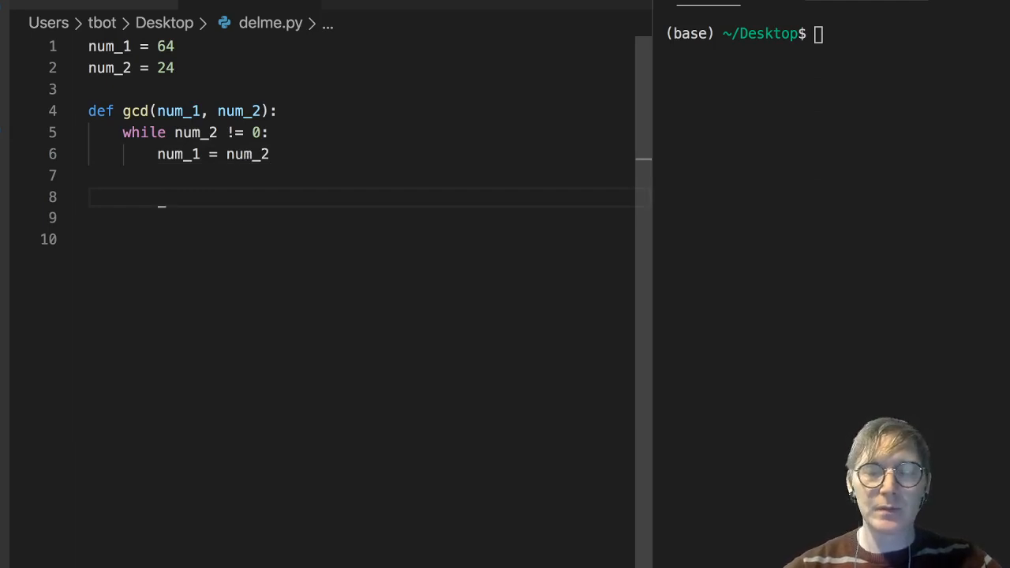
text(num_)
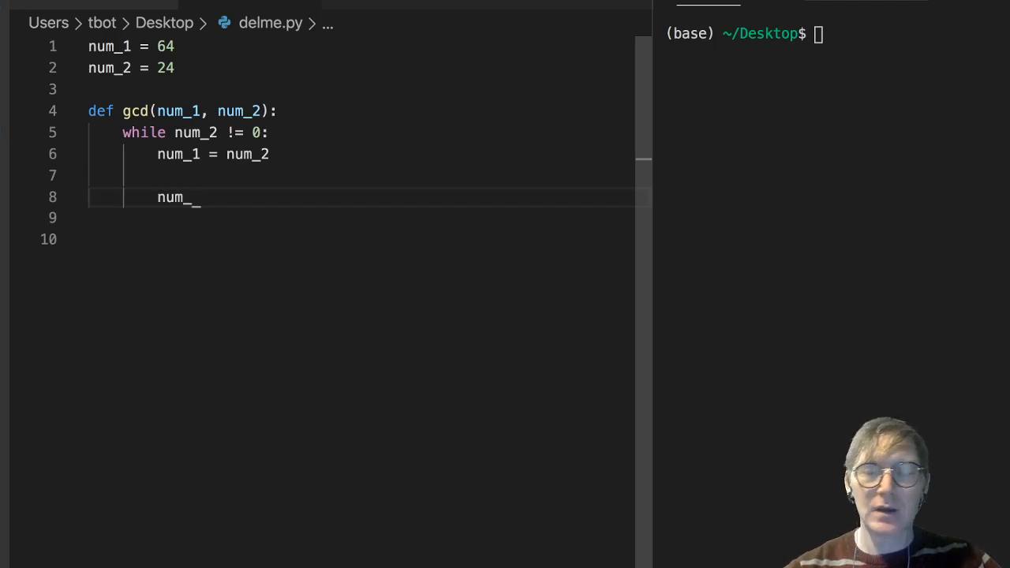
text(2)
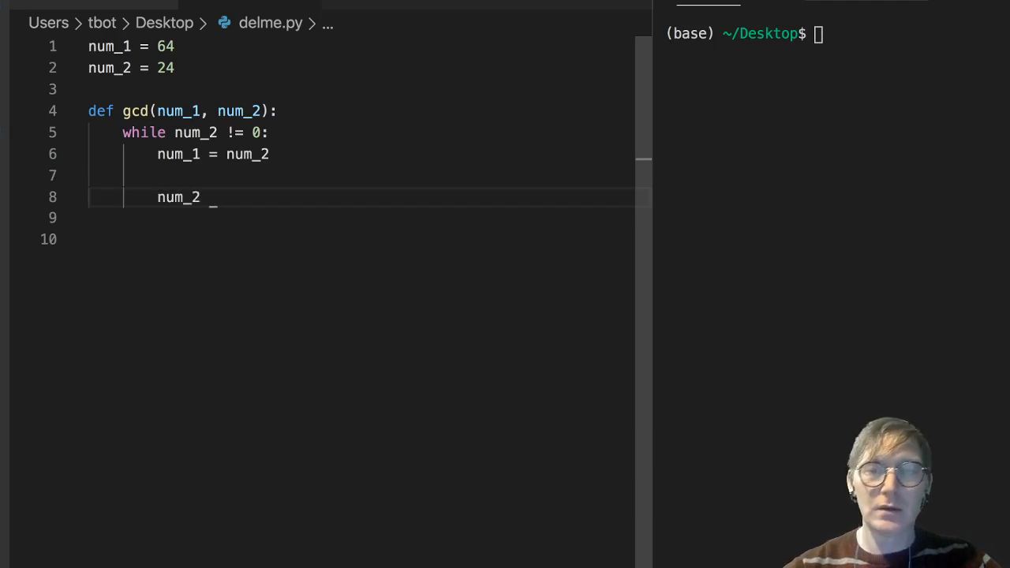
text(= num)
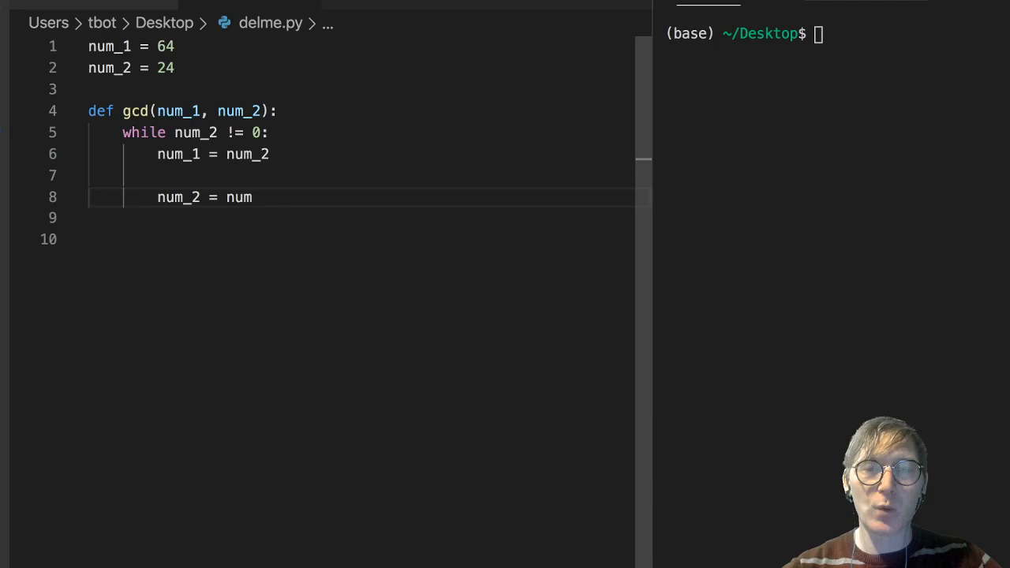
text(_1)
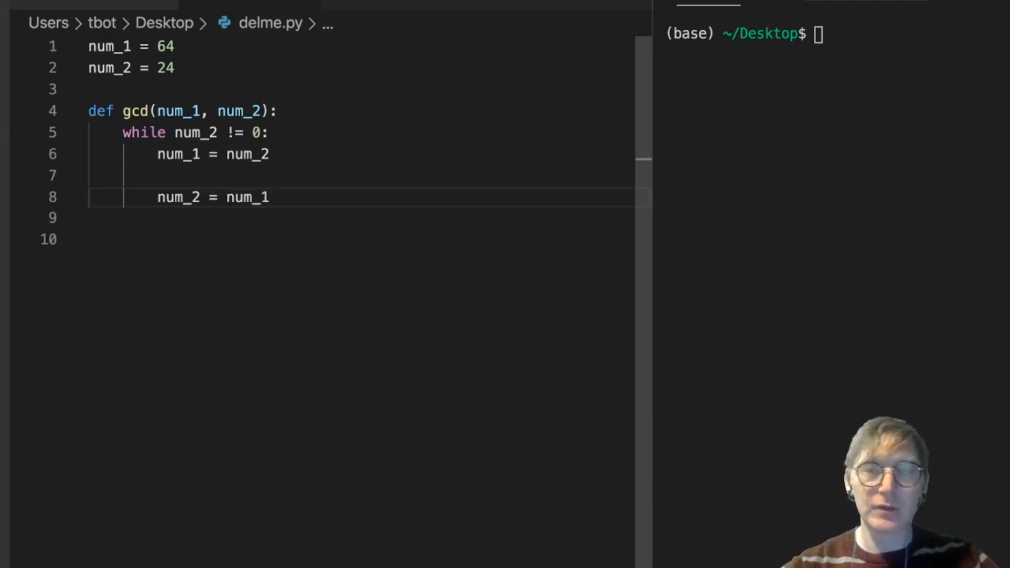
text(% nu)
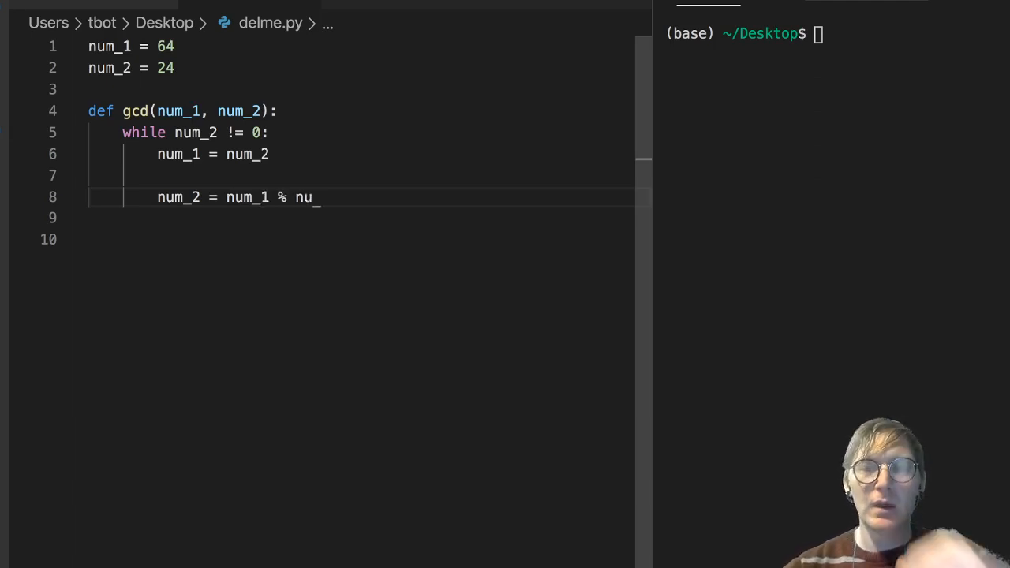
text(m_2)
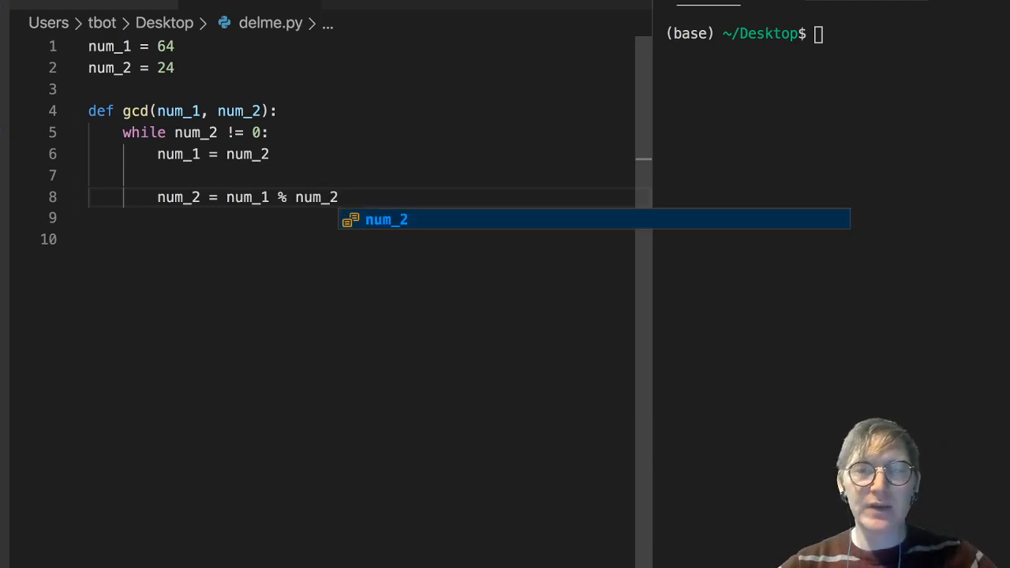
key(Escape)
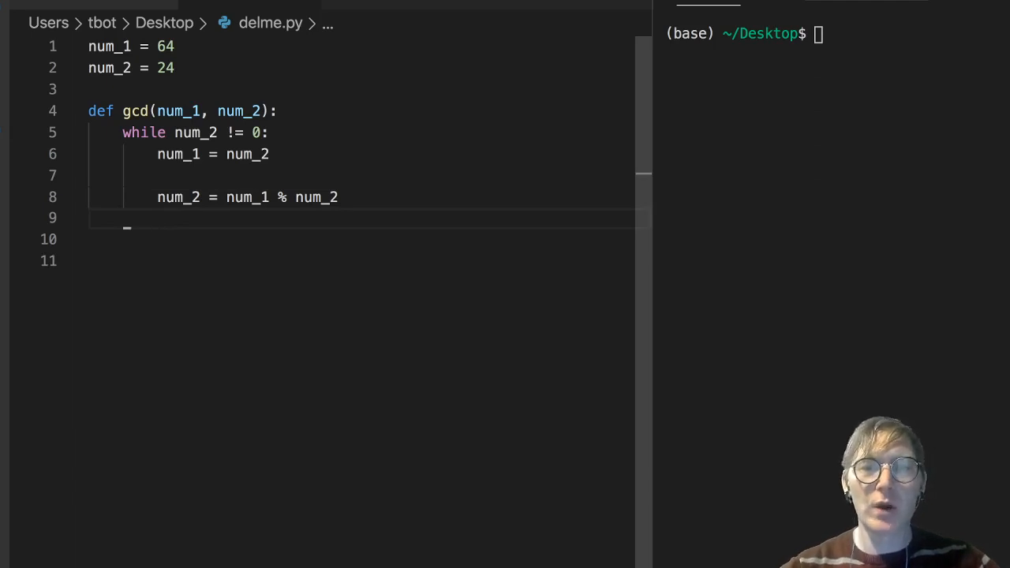
- Return num_1 from gcd and add print(gcd(num_1, num_2)) below the function
text(return nu)
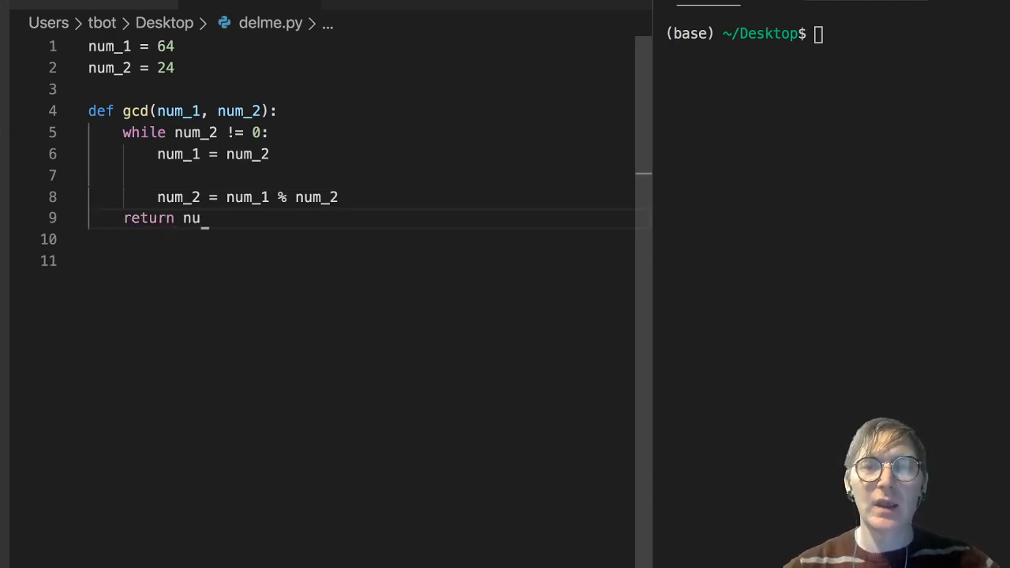
text(m_1)
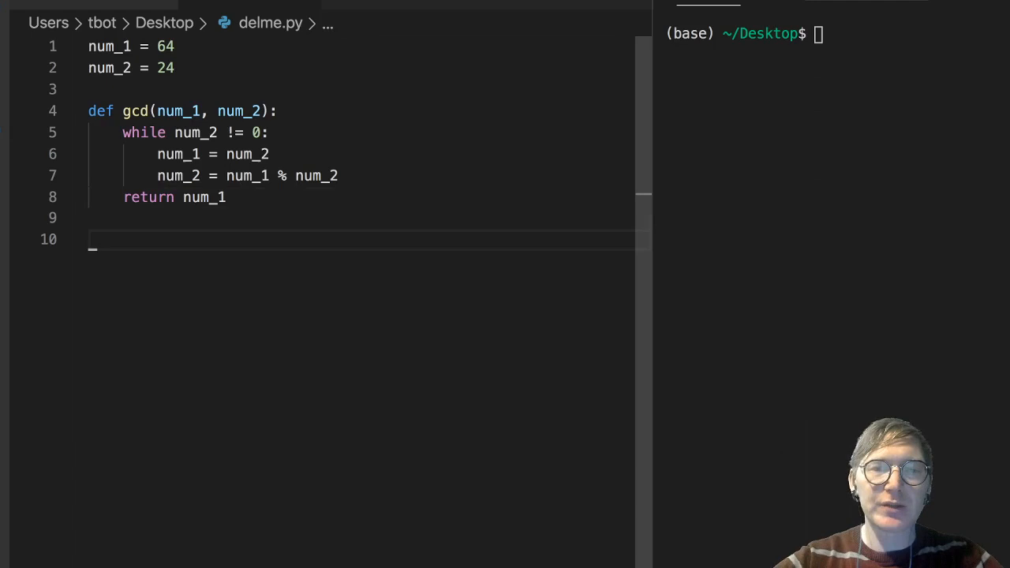
text(print())
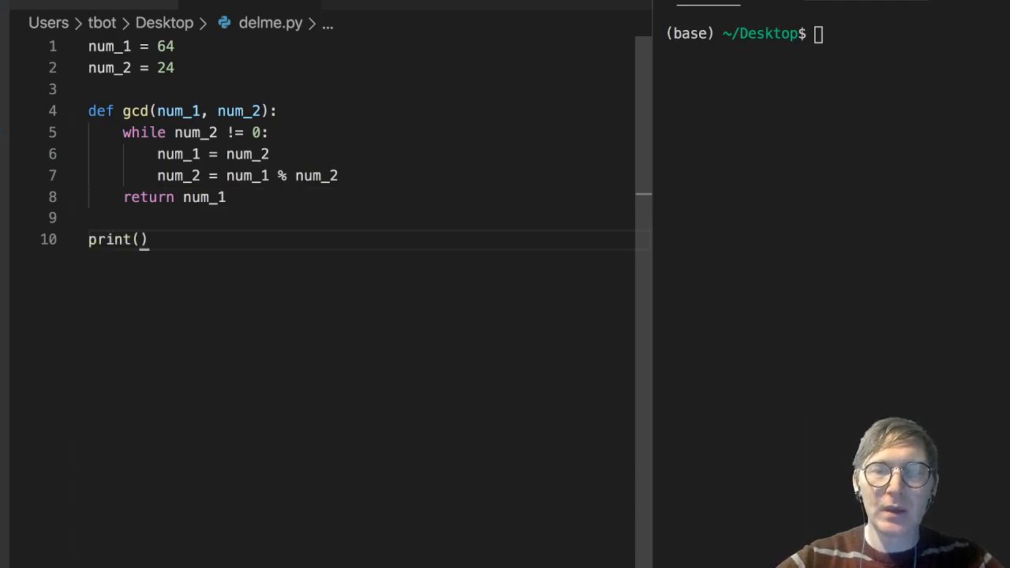
text(gcd())
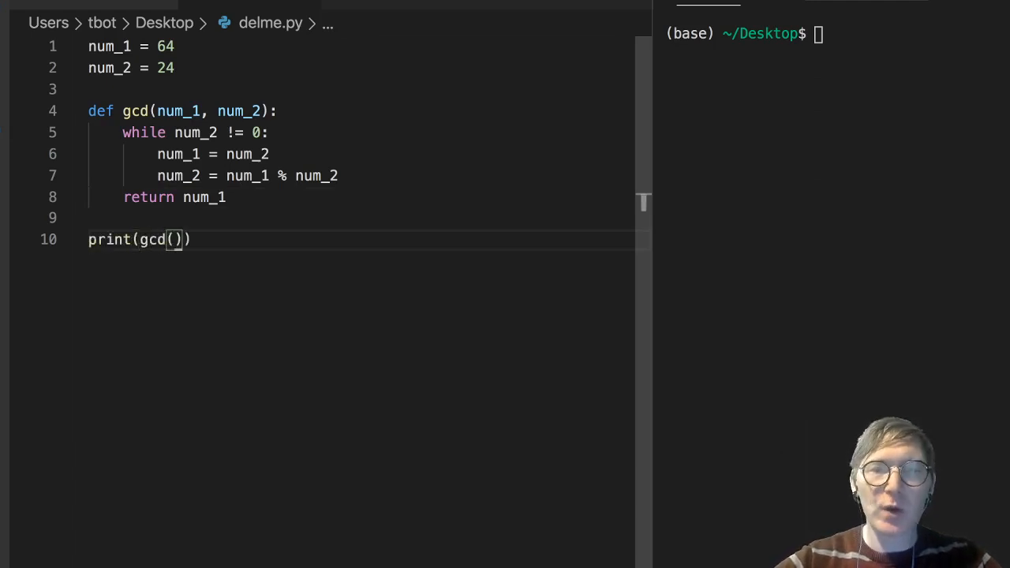
text(num_1)
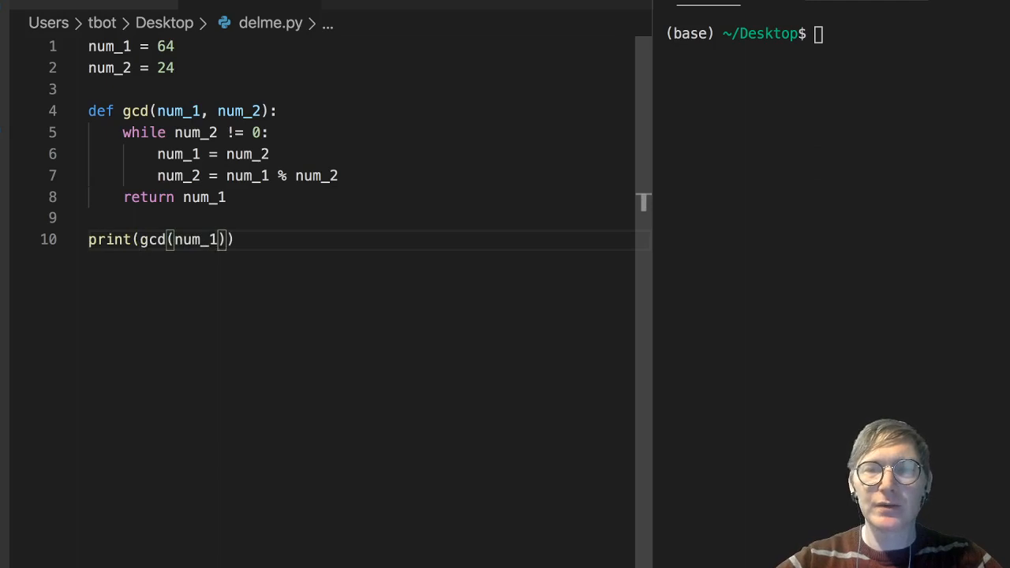
text(, num)
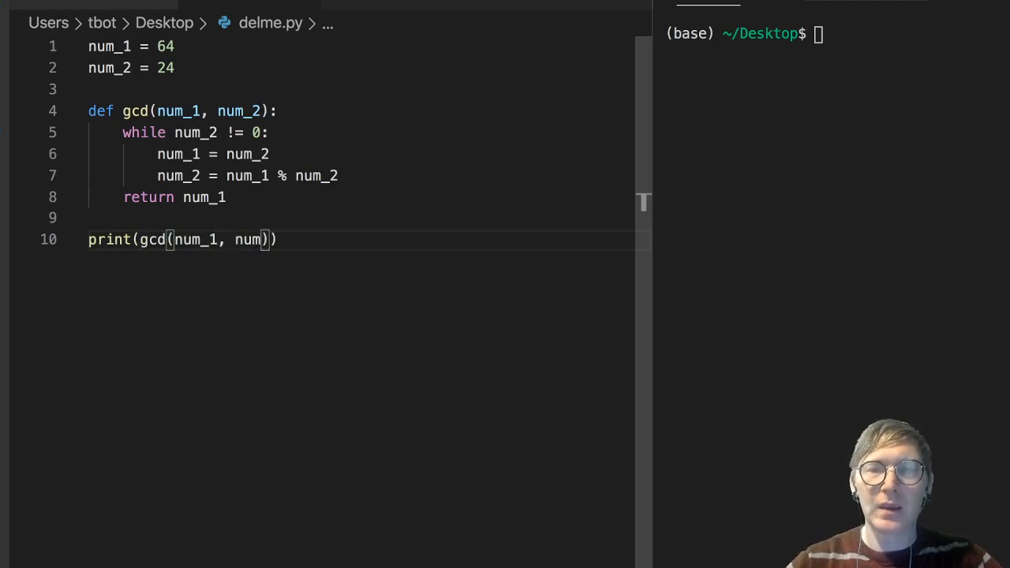
text(_2)
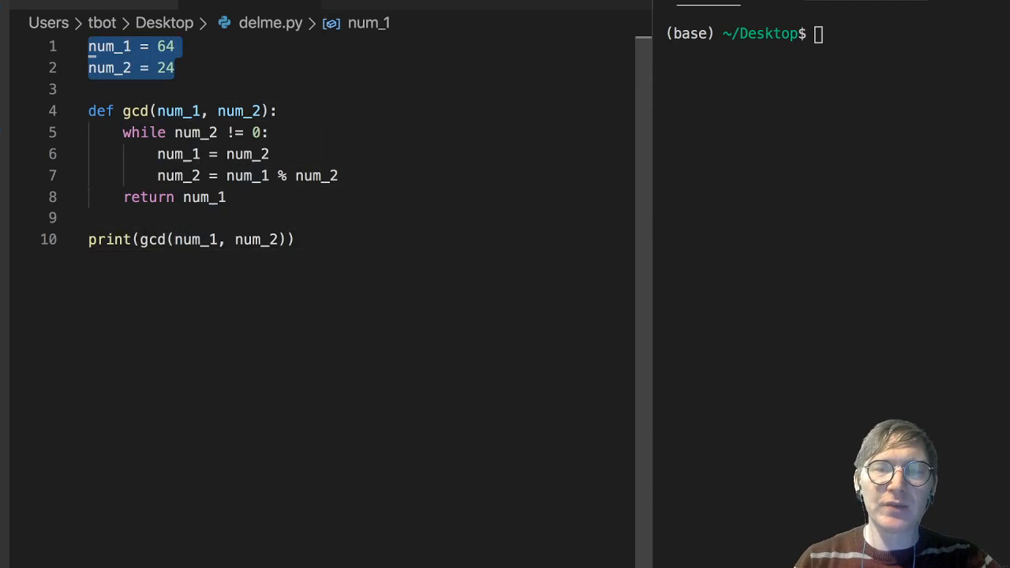
- Rename the top variables to n_1 and n_2 and prepare python delme.py in the terminal
double_click(177, 111)
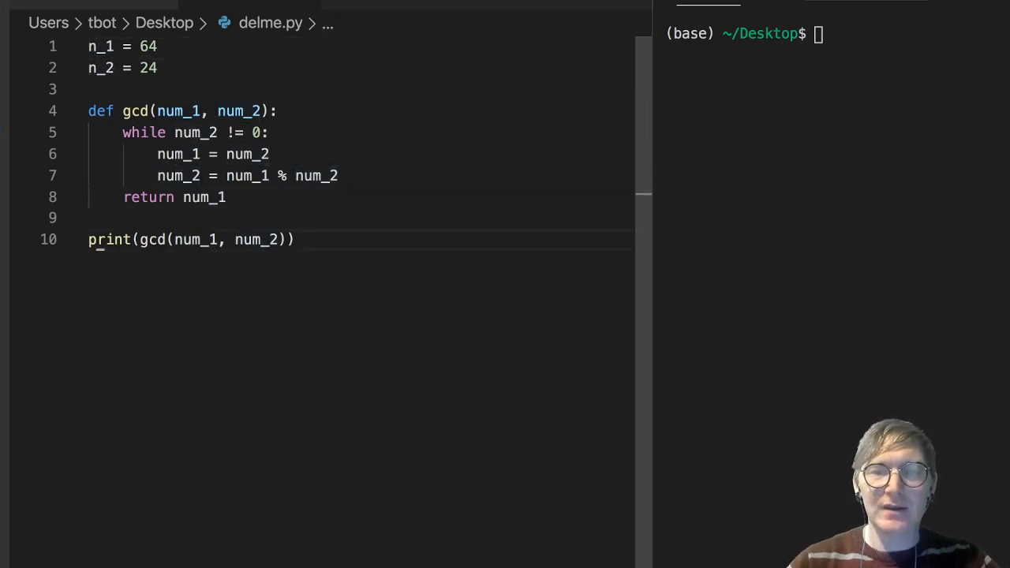
text(n_1)
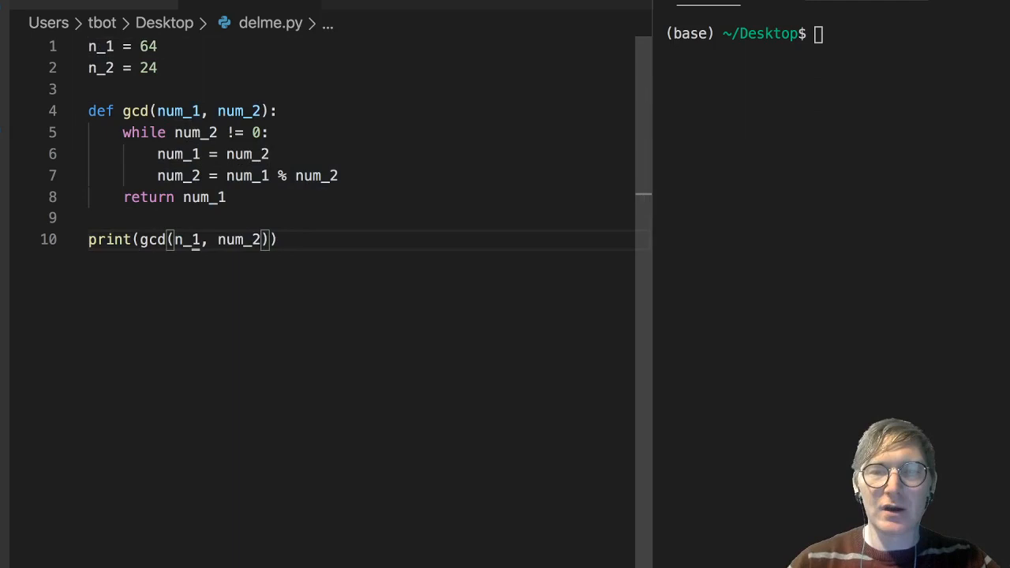
text(n_2)
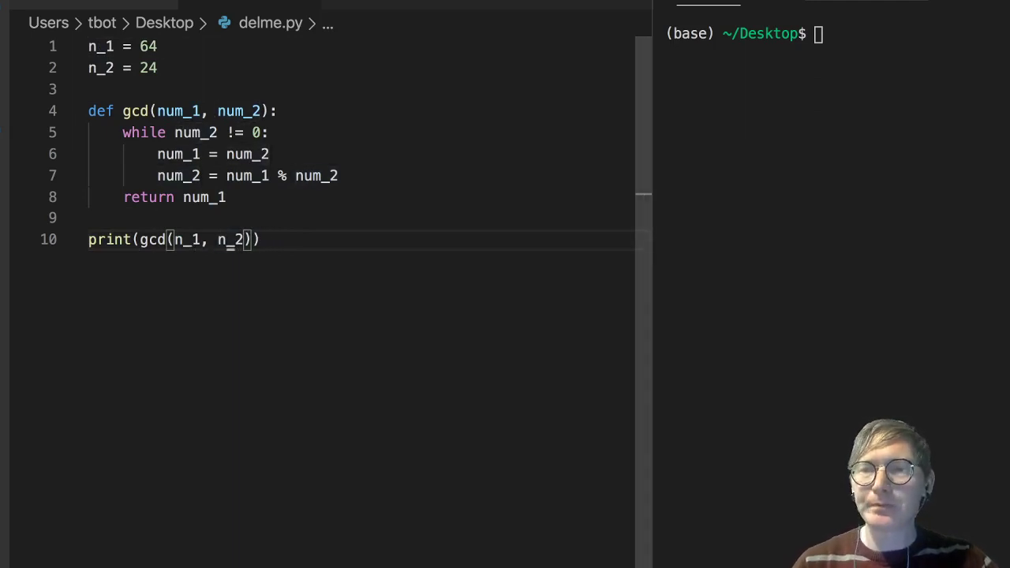
text(python delme.py)
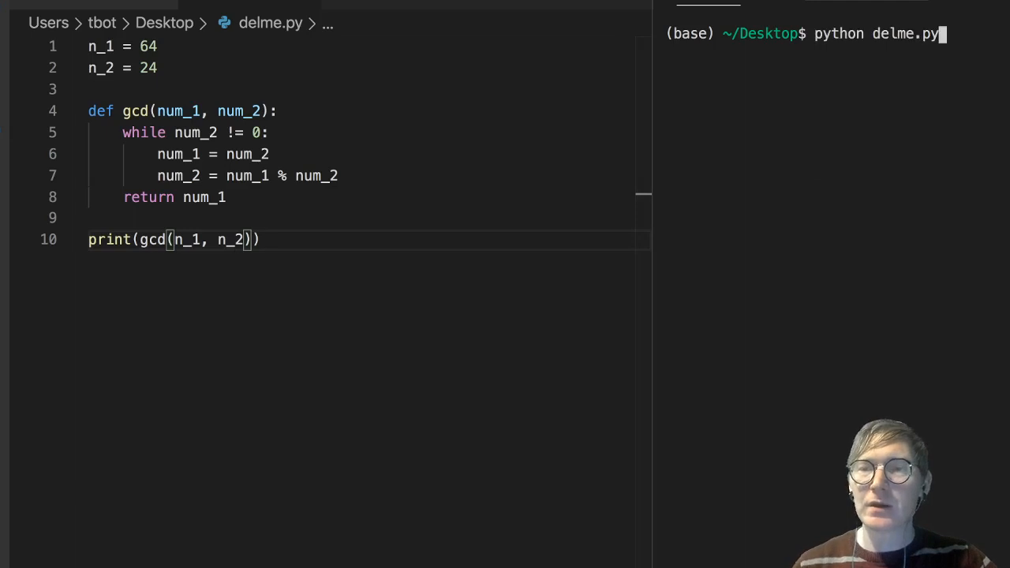
- Run the script (prints 24), then evaluate 64 / 24 in IPython giving 2.6666666666666665
key(Return)
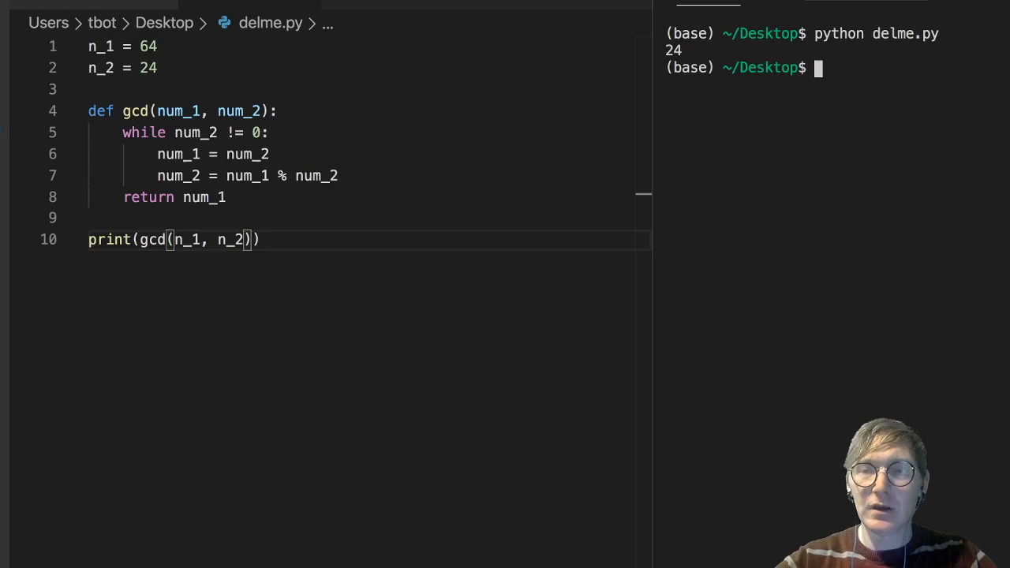
text(ipy)
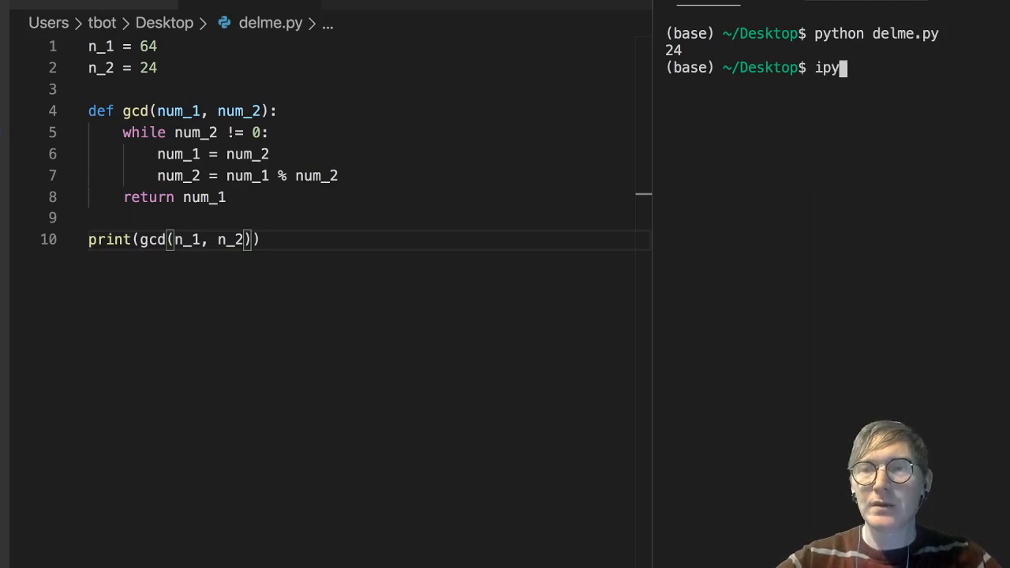
key(Return)
text(64)
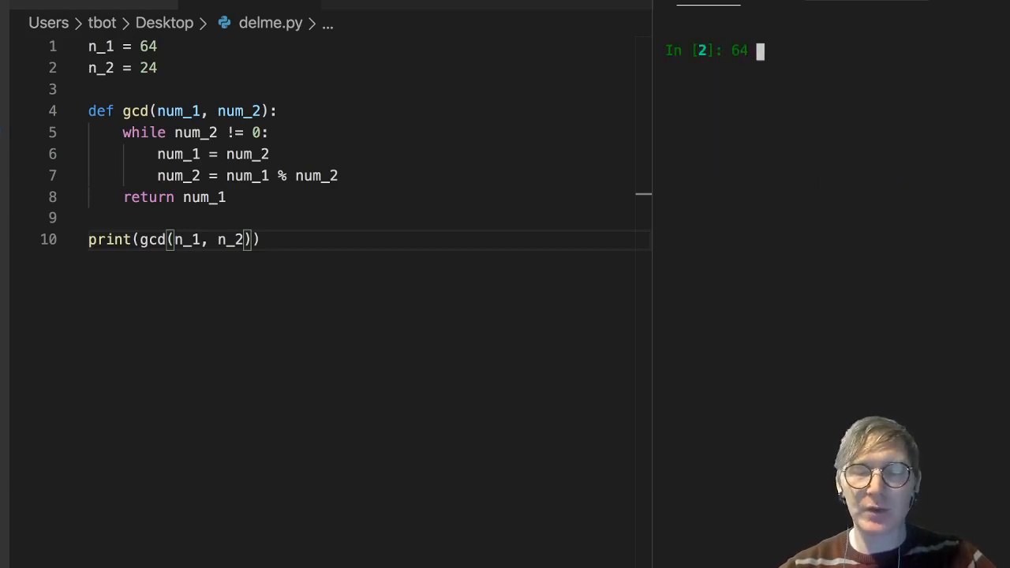
text(/ 24)
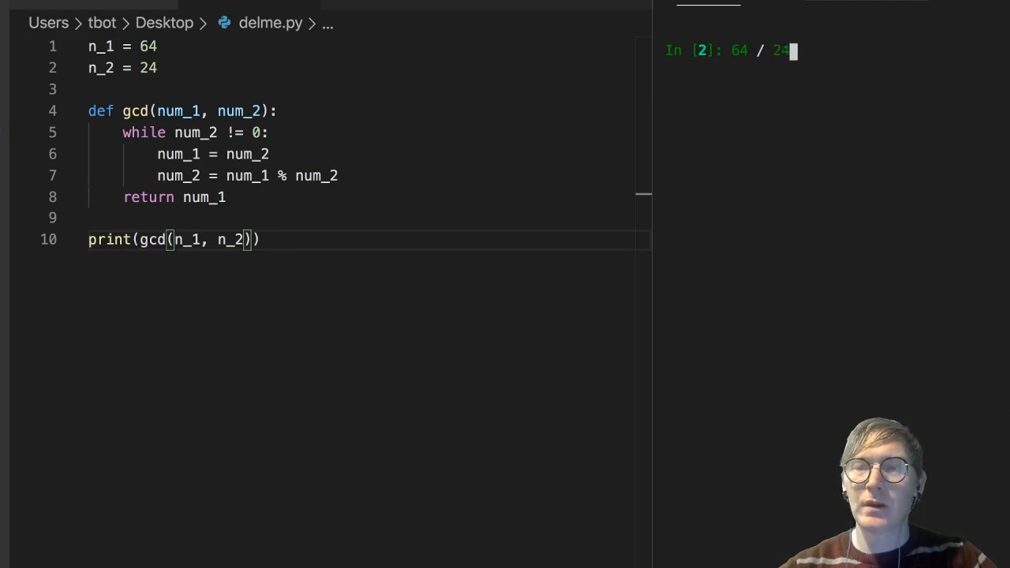
key(Return)
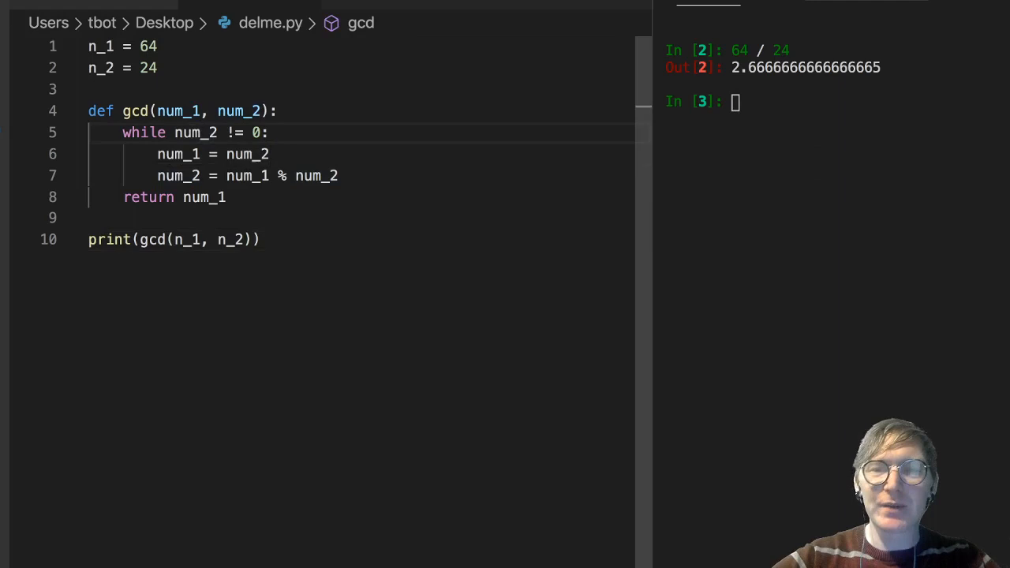
- Rewrite the loop body to hold the remainder in a temp_1 variable before swapping
text(temp)
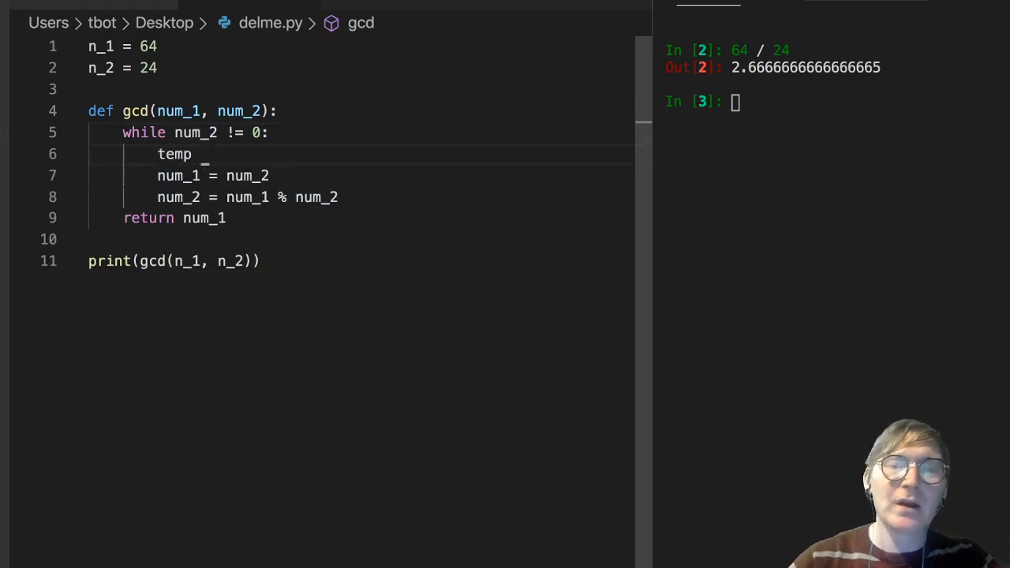
text(=)
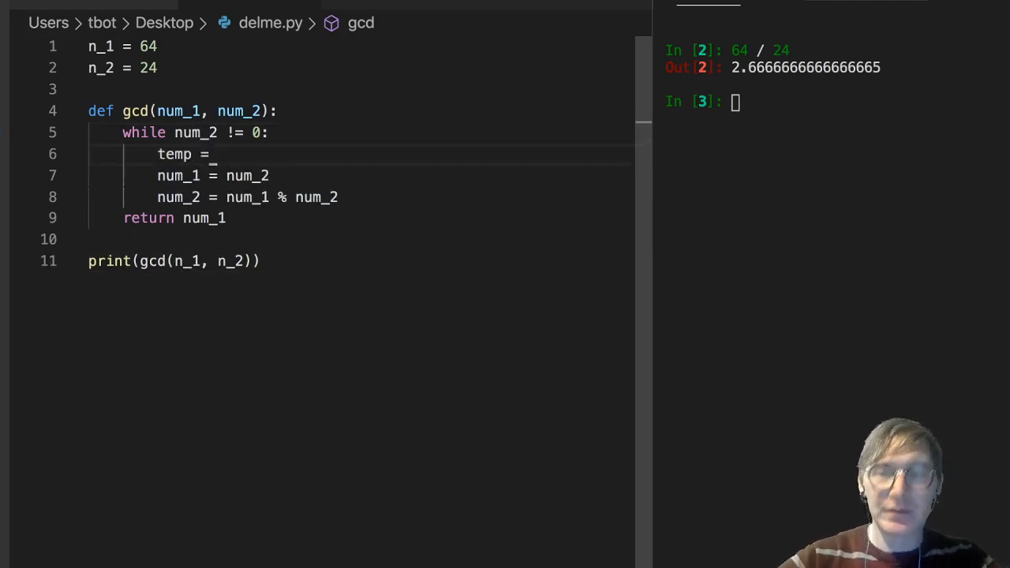
text(_1)
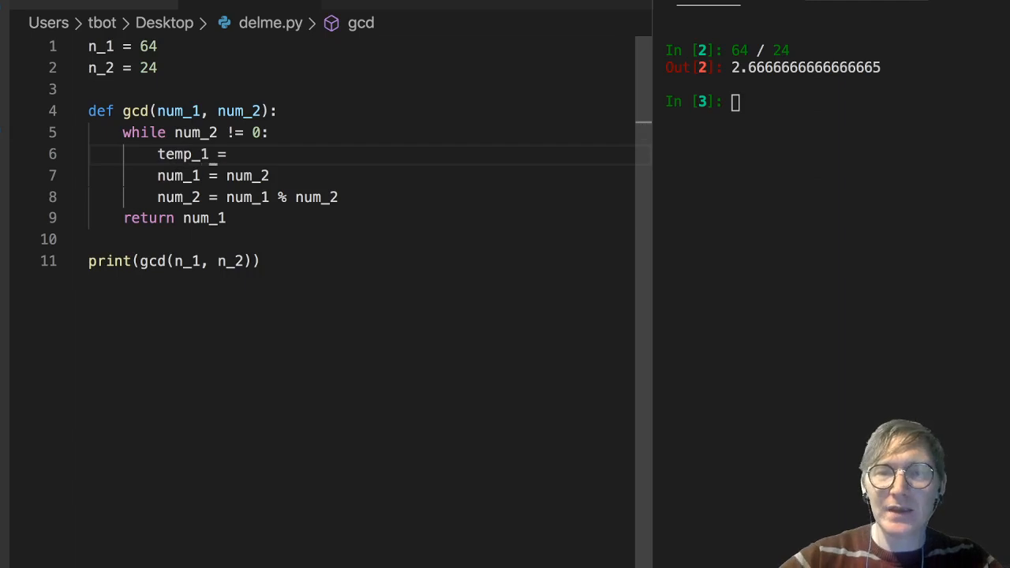
text(num)
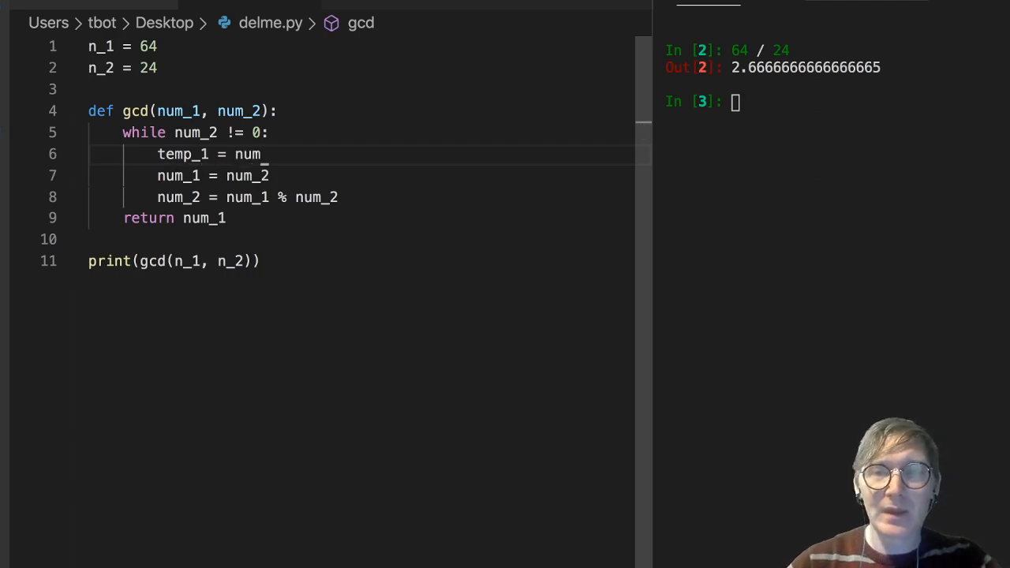
text(1)
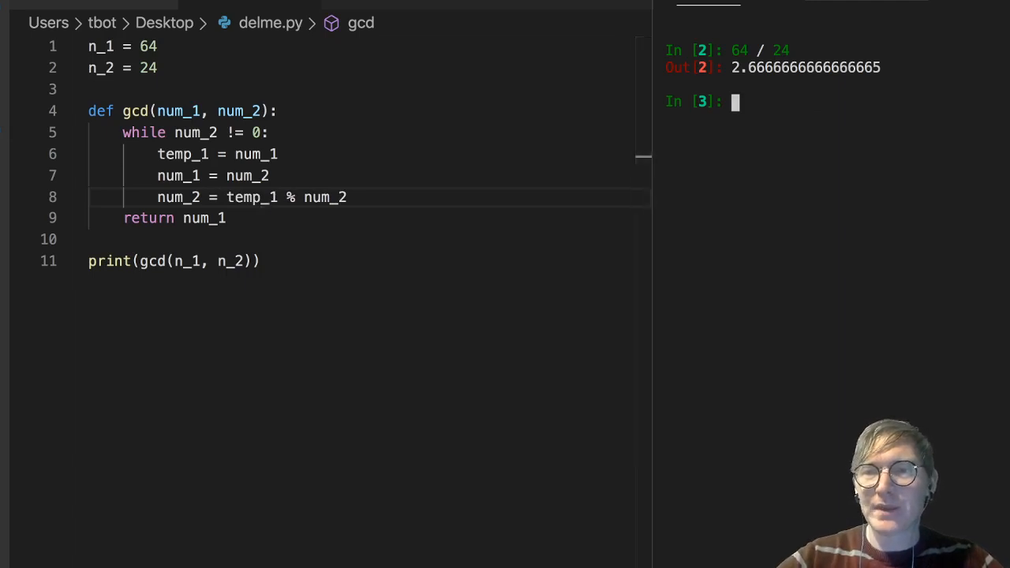
- Exit IPython and rerun python delme.py, which now prints 8 for 64 and 24
text(exit)
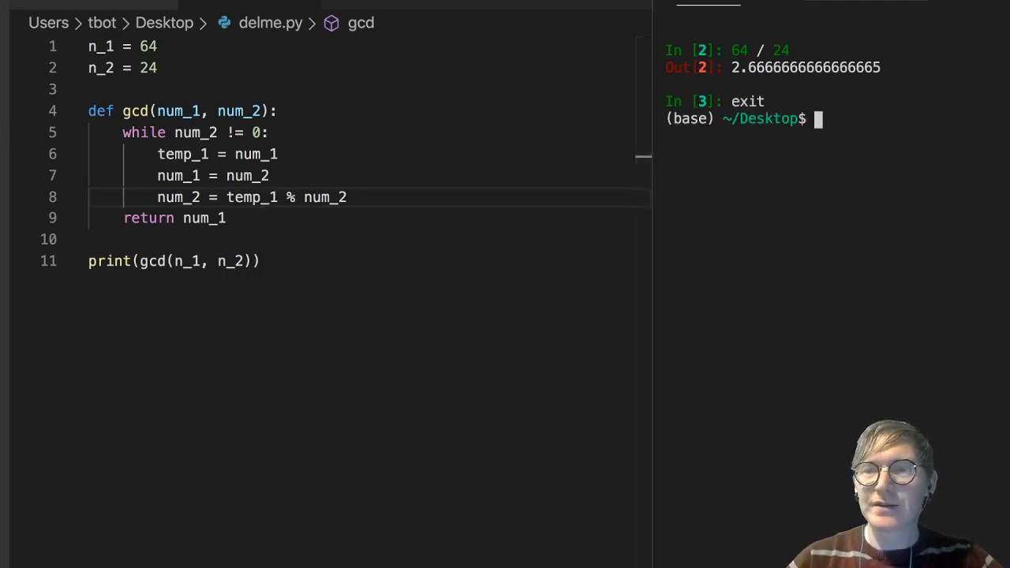
text(python delme.py)
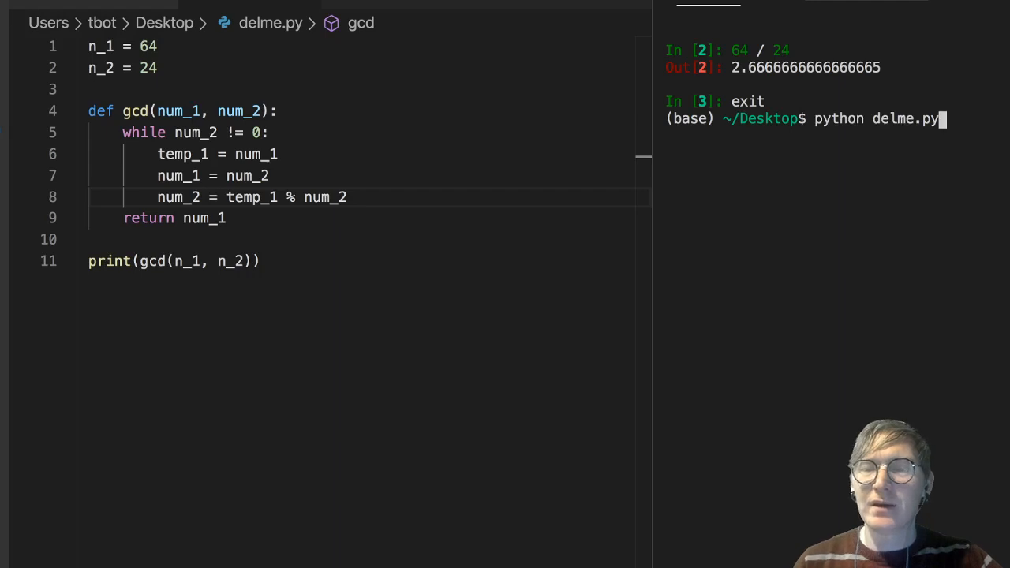
key(Return)
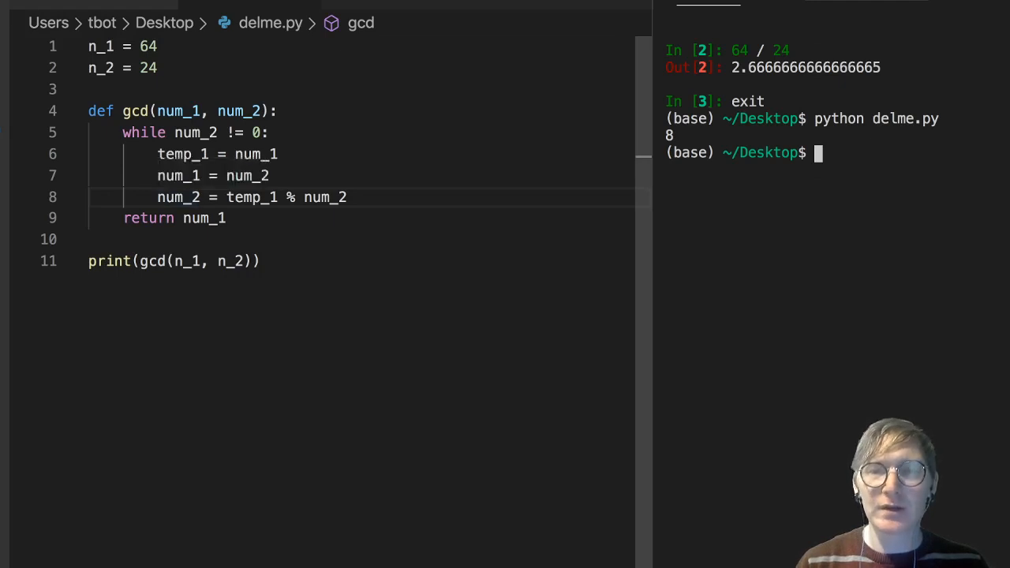
double_click(253, 197)
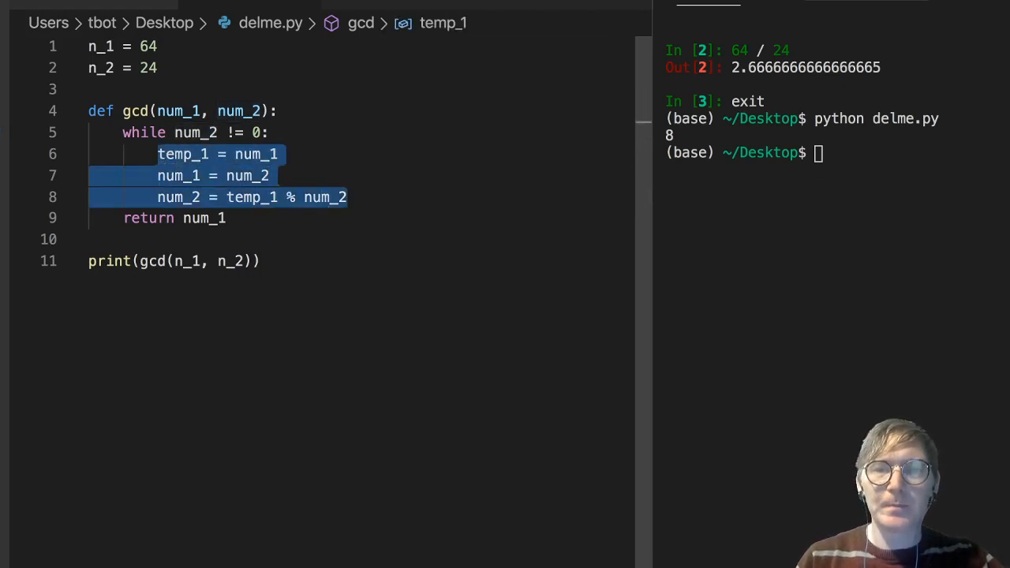
- Comment out the temp lines and add num_1, num_2 = num_2, num_1 % num_2 instead
key(ctrl+/)
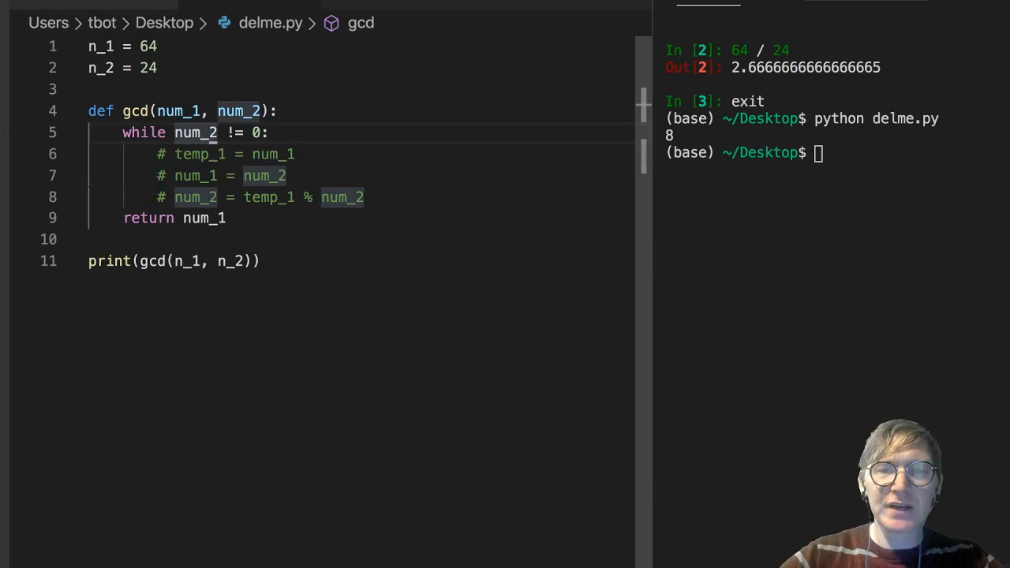
text(num_)
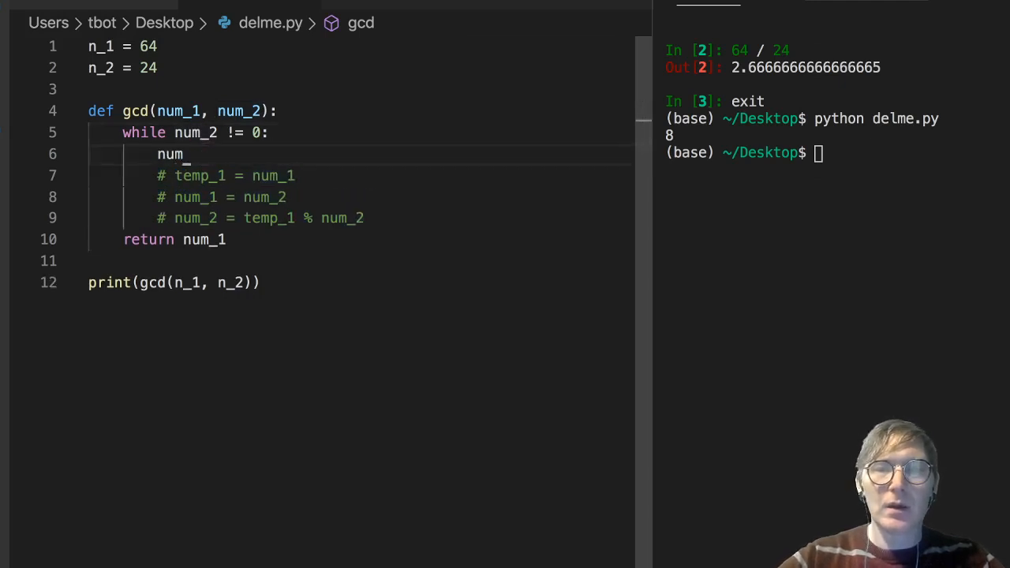
text(_1,)
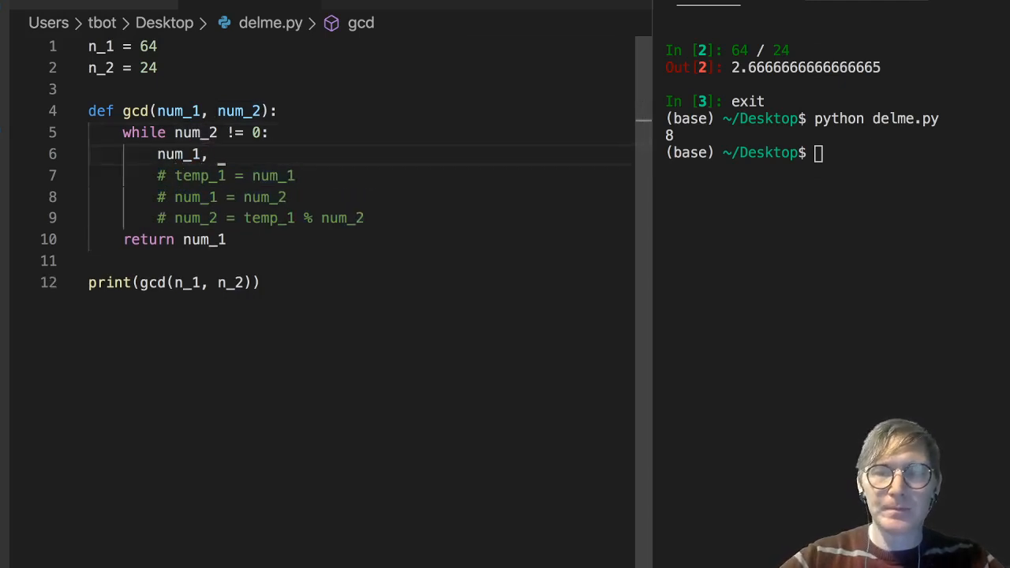
text(num_2 =)
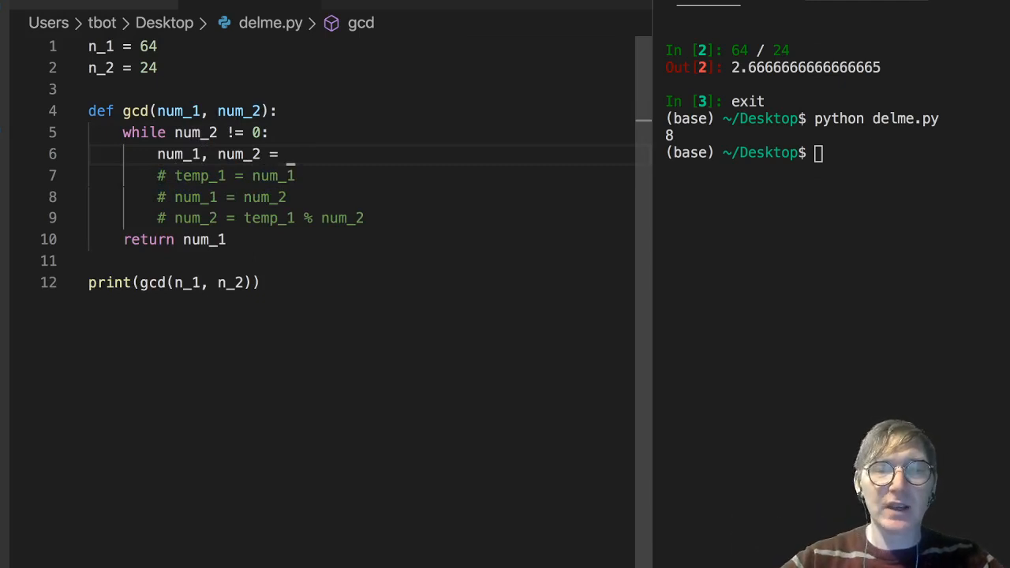
text(num_2)
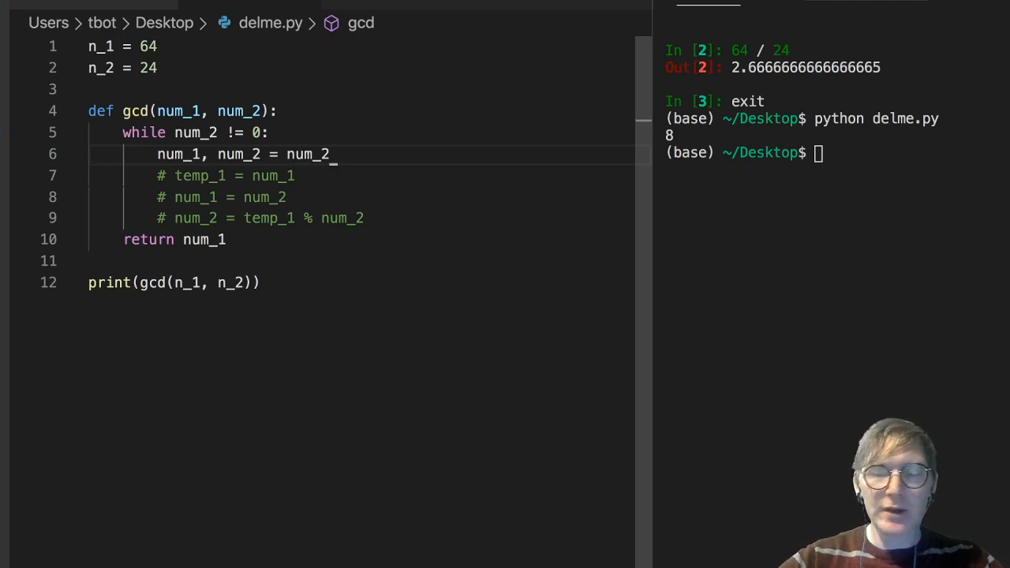
text(, num_1 %)
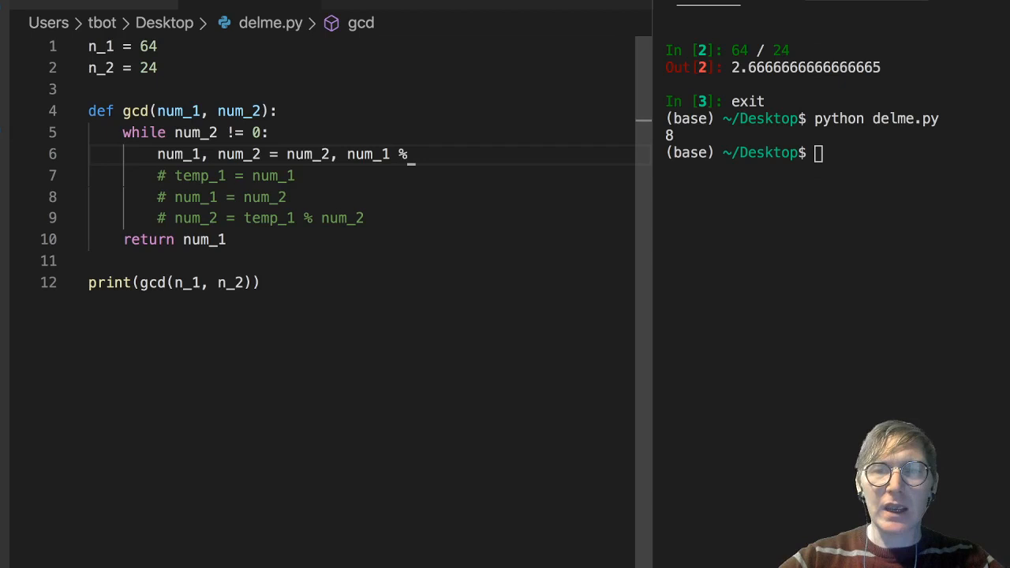
text(num)
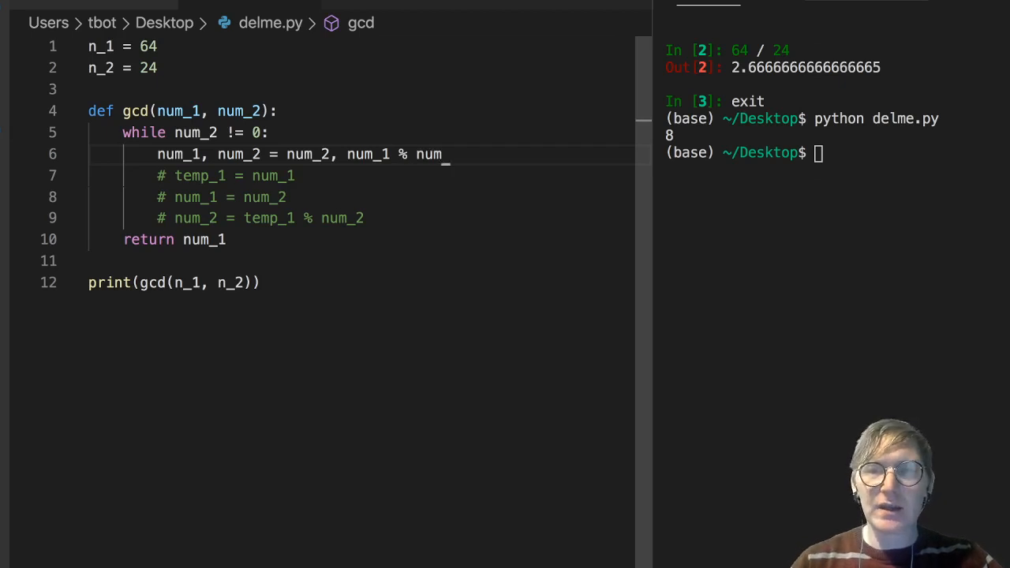
text(2)
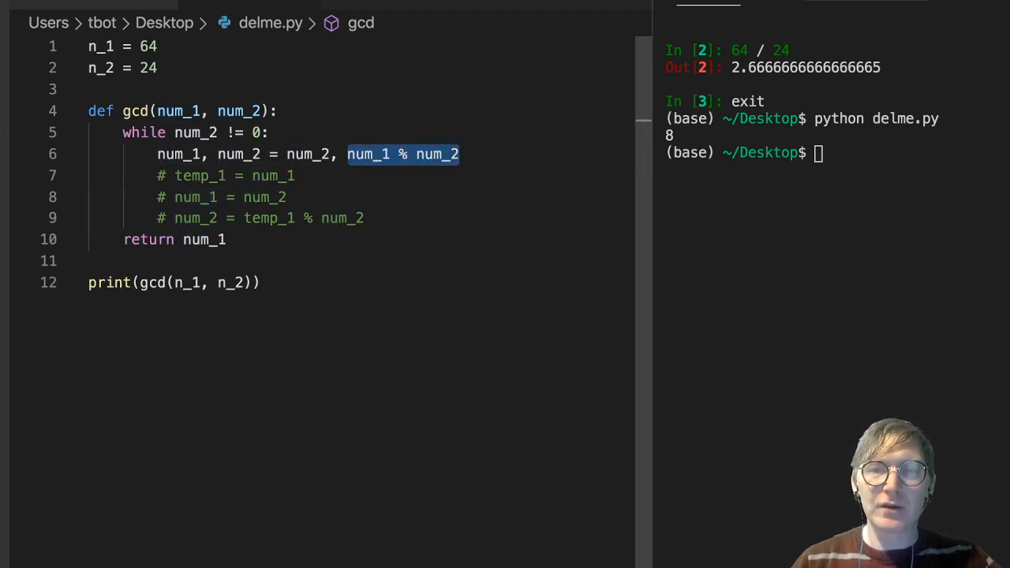
- Review the tuple assignment in the loop body and rerun the script, still printing 8
double_click(180, 155)
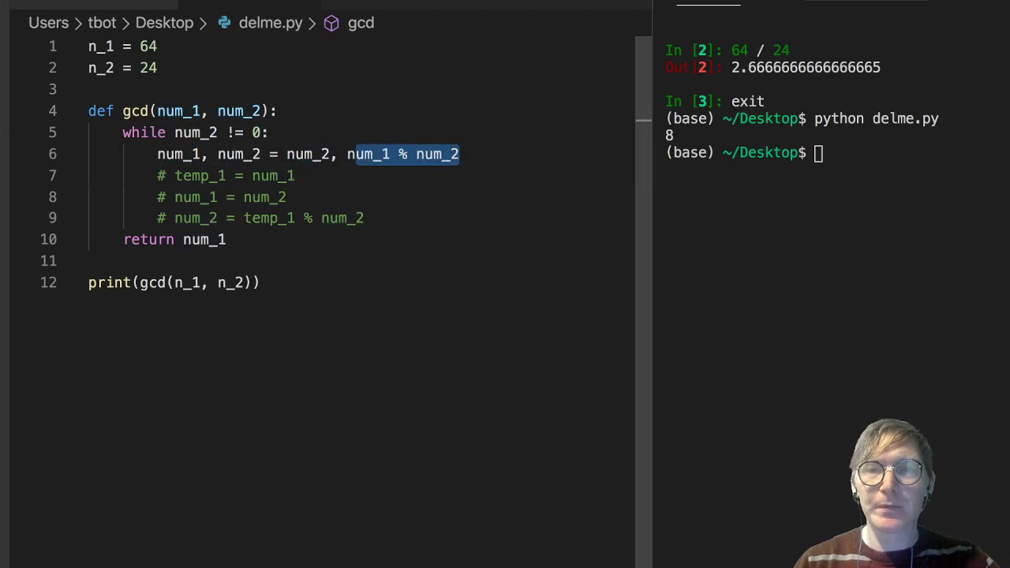
double_click(239, 155)
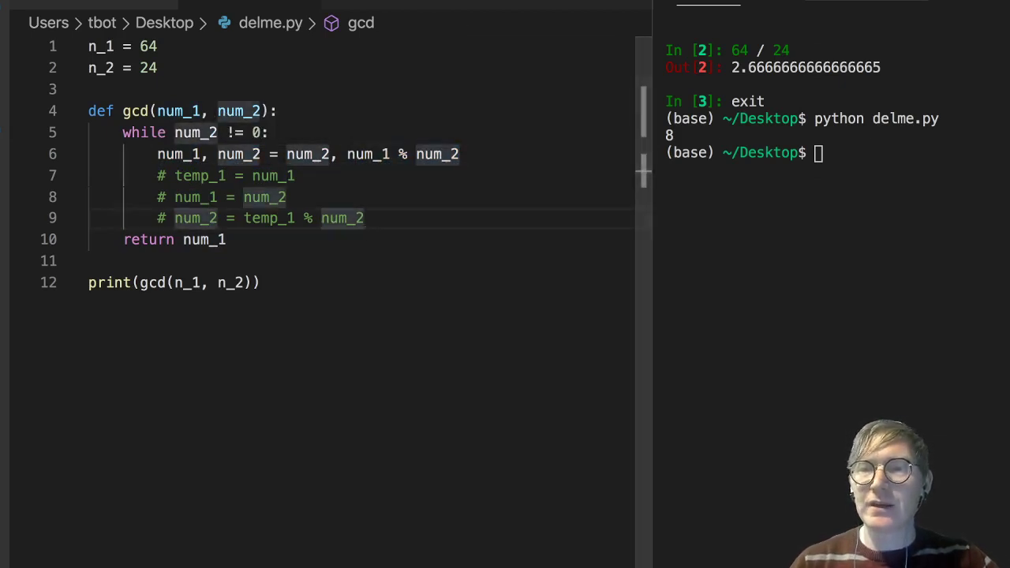
key(Return)
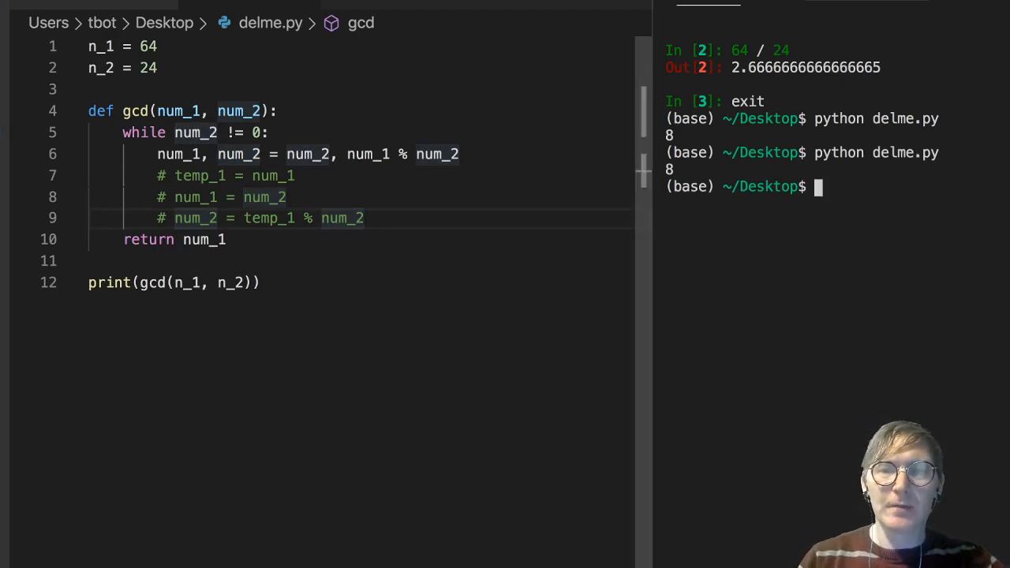
drag(158, 155, 363, 218)
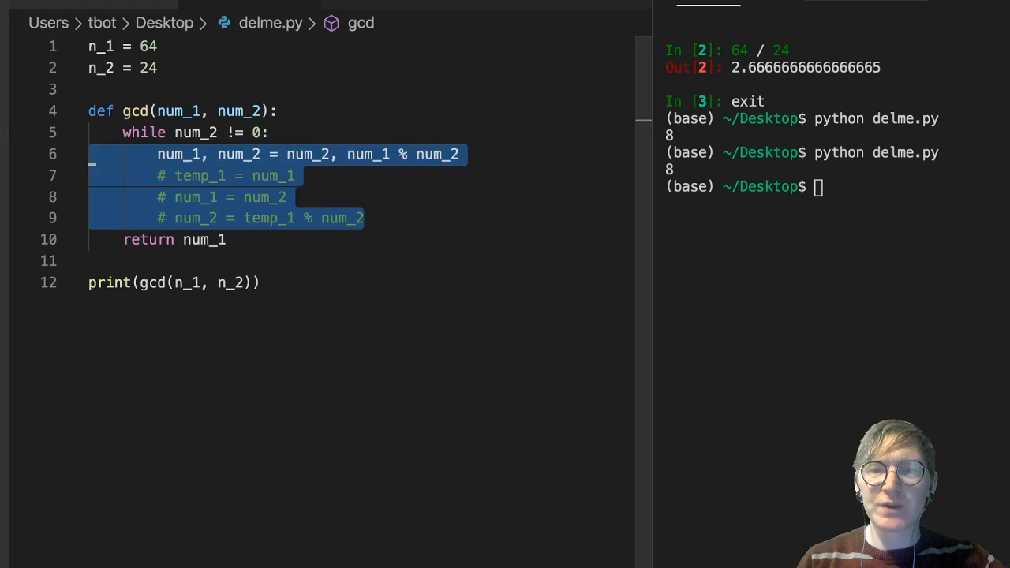
click(363, 218)
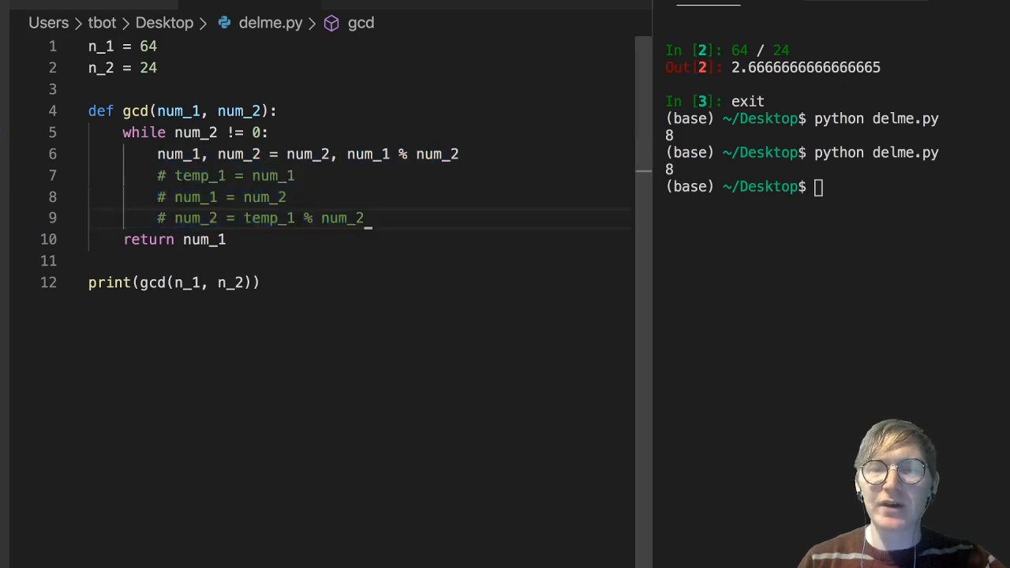
- Add trace notes above gcd: # pass 1, n_1 <- 24 and an unfinished n_2 <- line
double_click(199, 175)
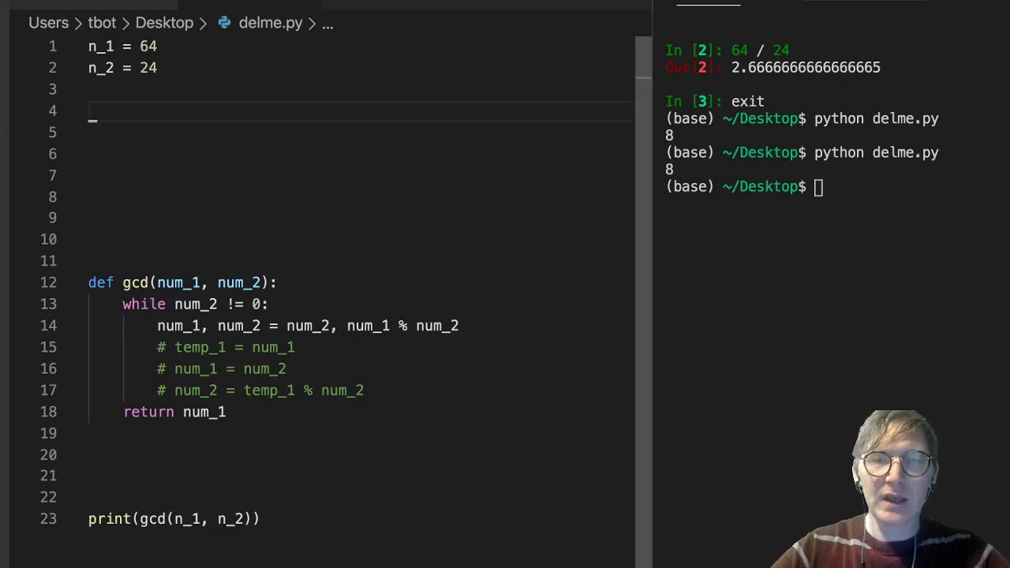
text(n_1)
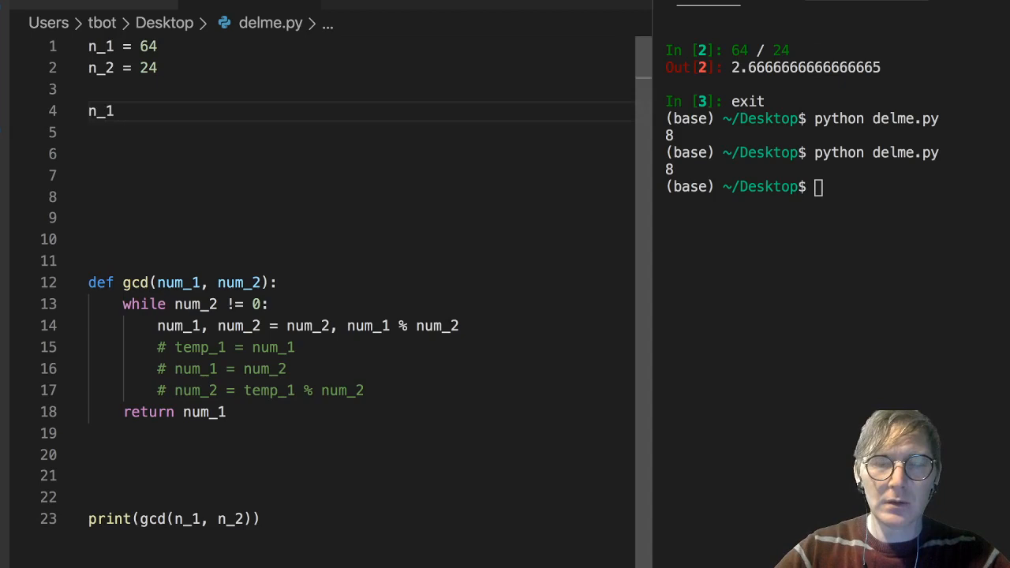
text(<-)
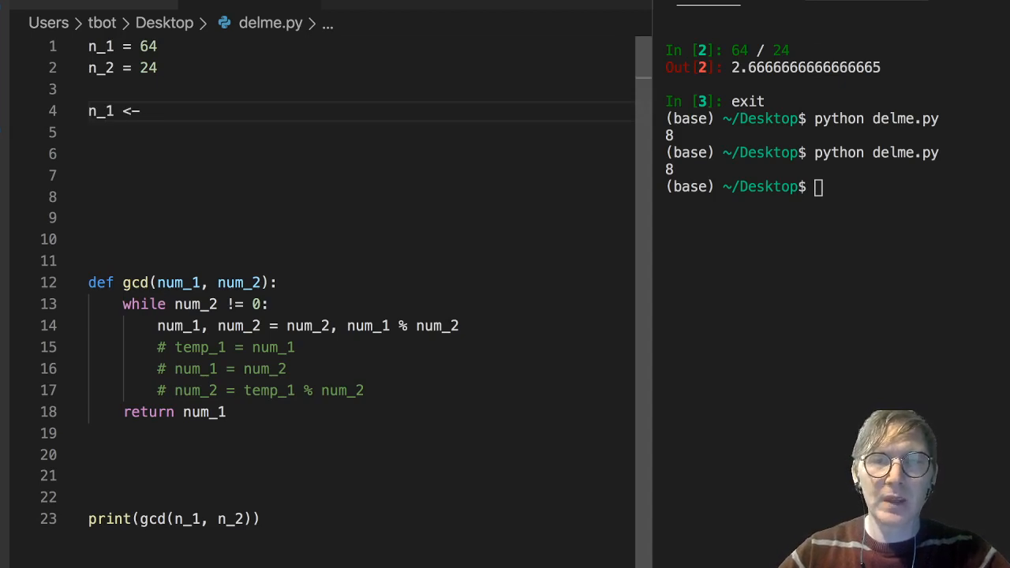
text(24)
click(356, 132)
text(n)
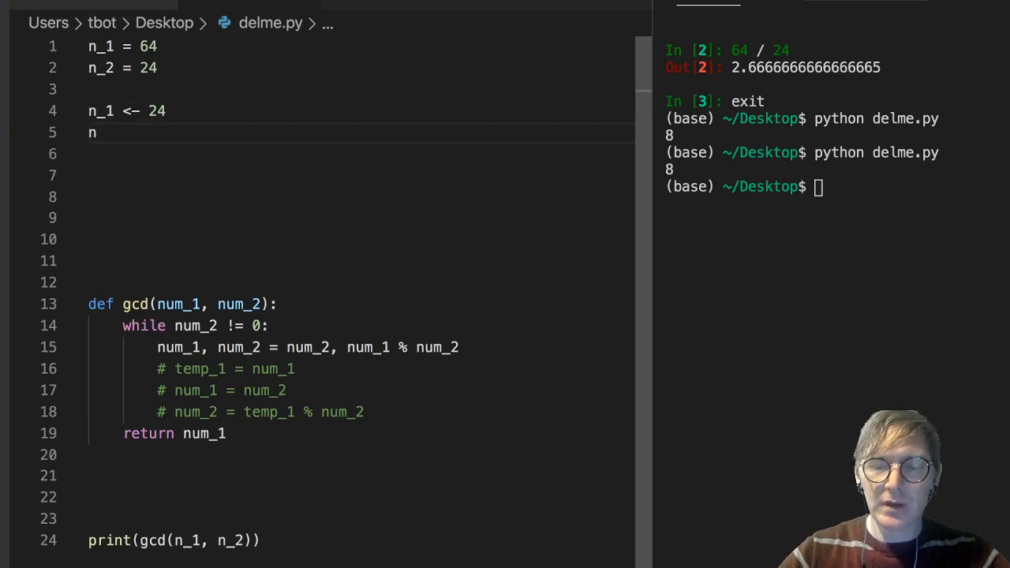
text(_2 <)
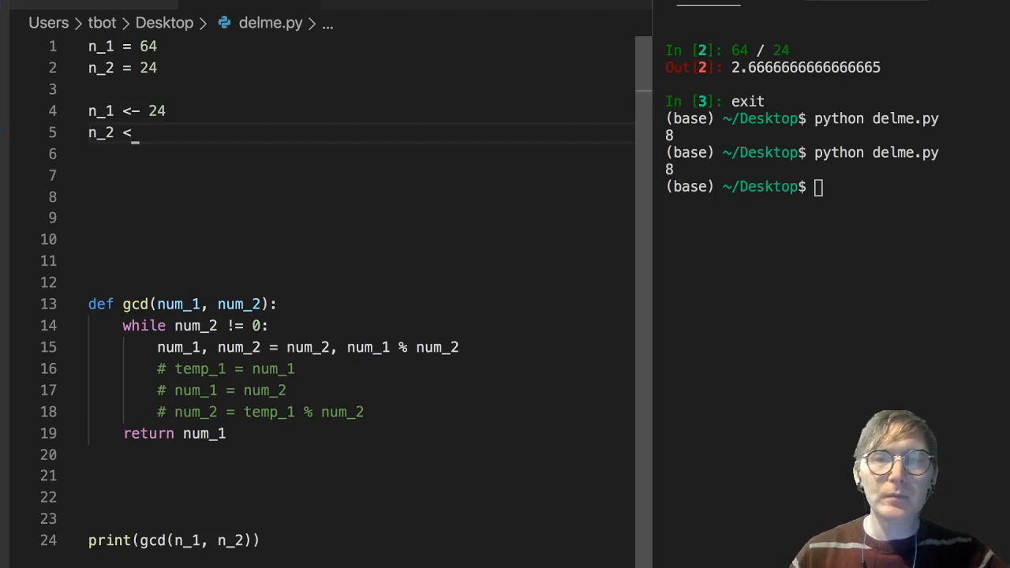
text(-)
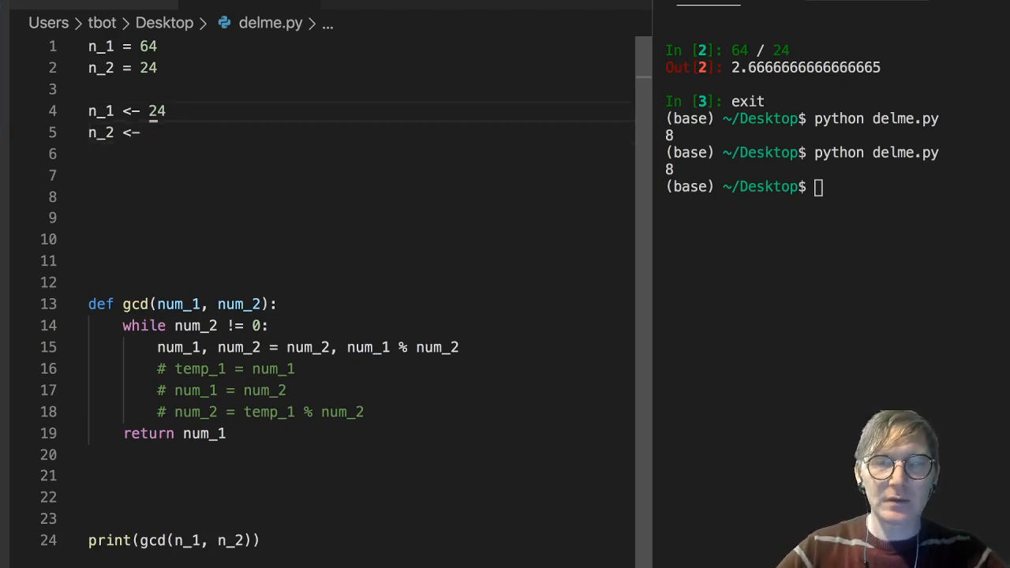
key(Enter)
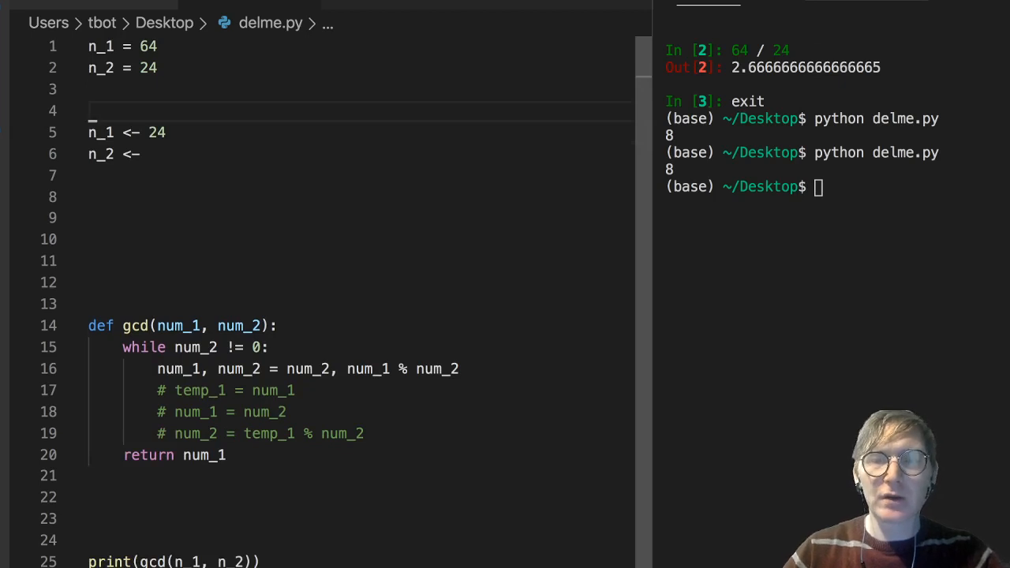
text(# pass 1)
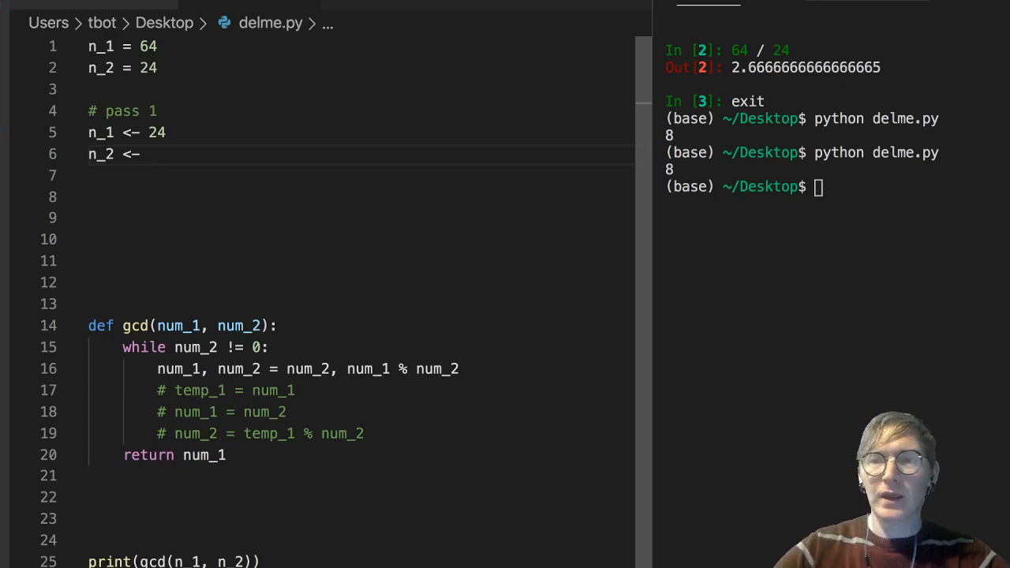
- Check 64 % 24 gives 16 in IPython and complete the trace line to n_2 <- 16
text(ip)
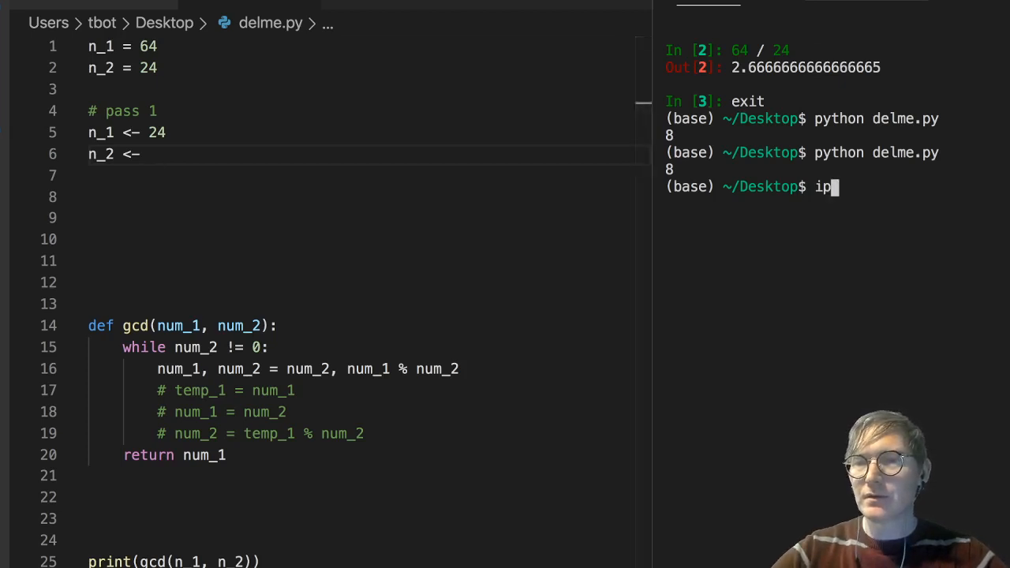
key(Return)
text(64 % 24)
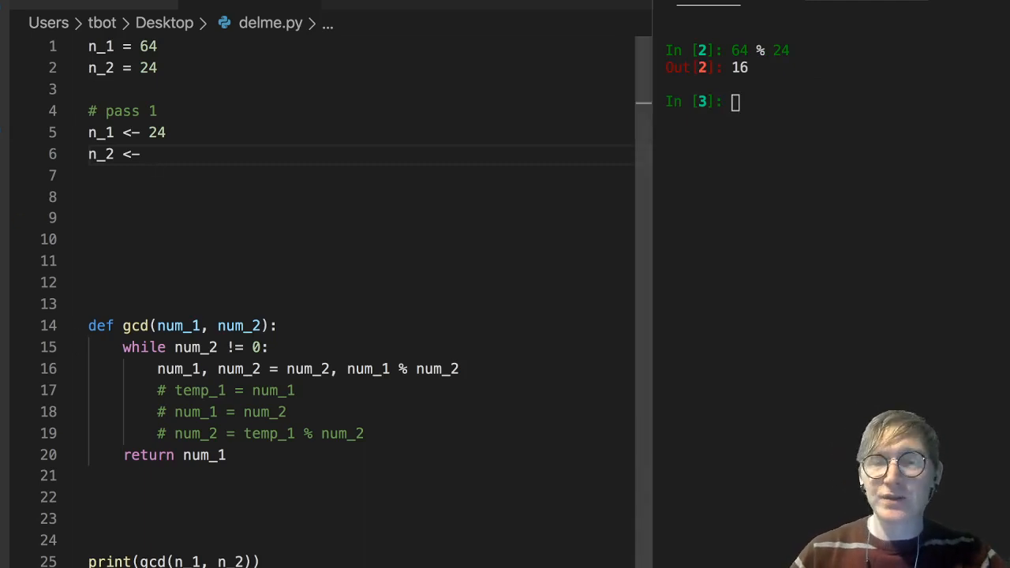
text(16)
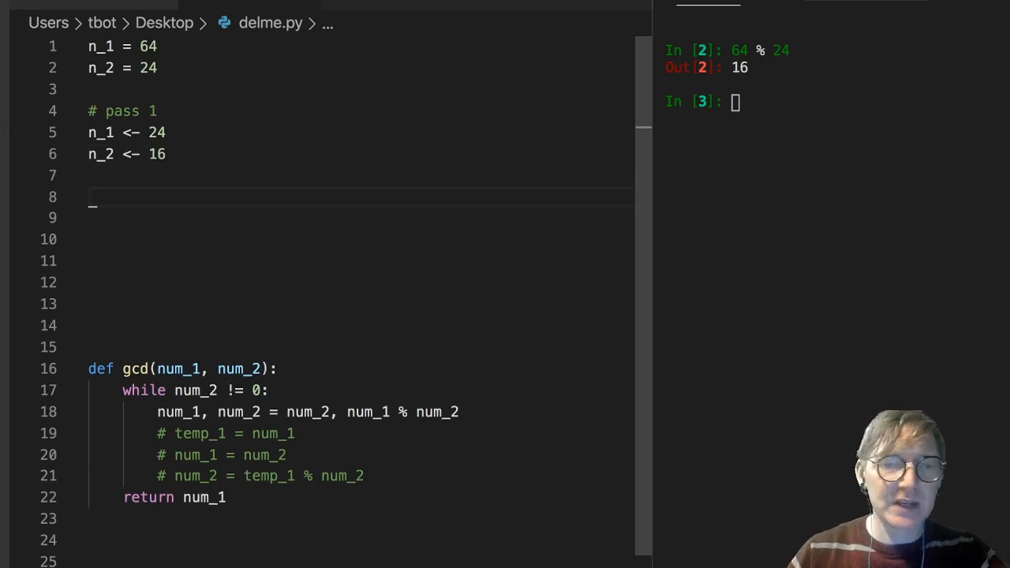
- Add the # pass 2 trace with n_1 <- 16 and start the n_2 line
text(# pass 2)
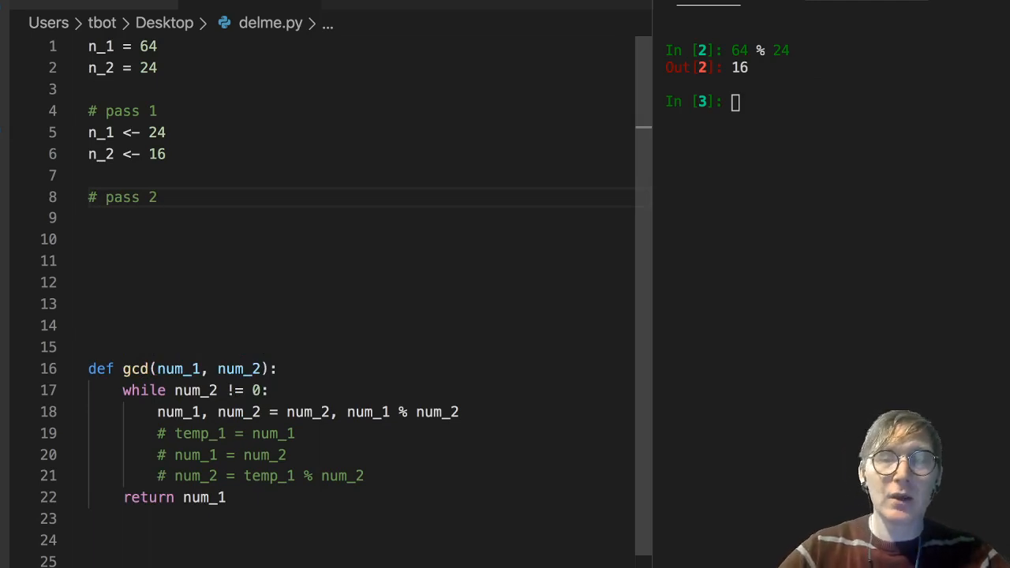
text(n)
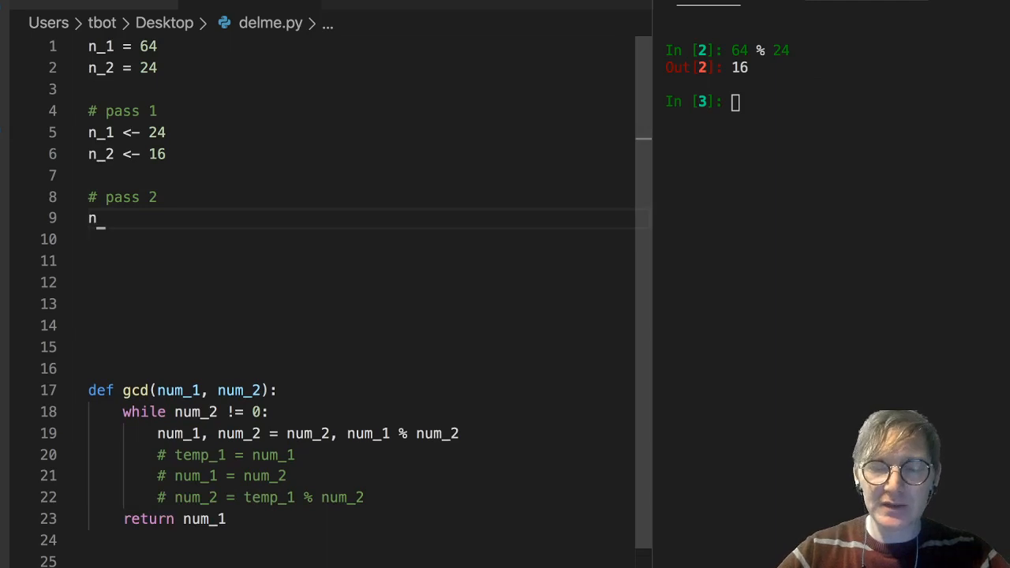
text(_1)
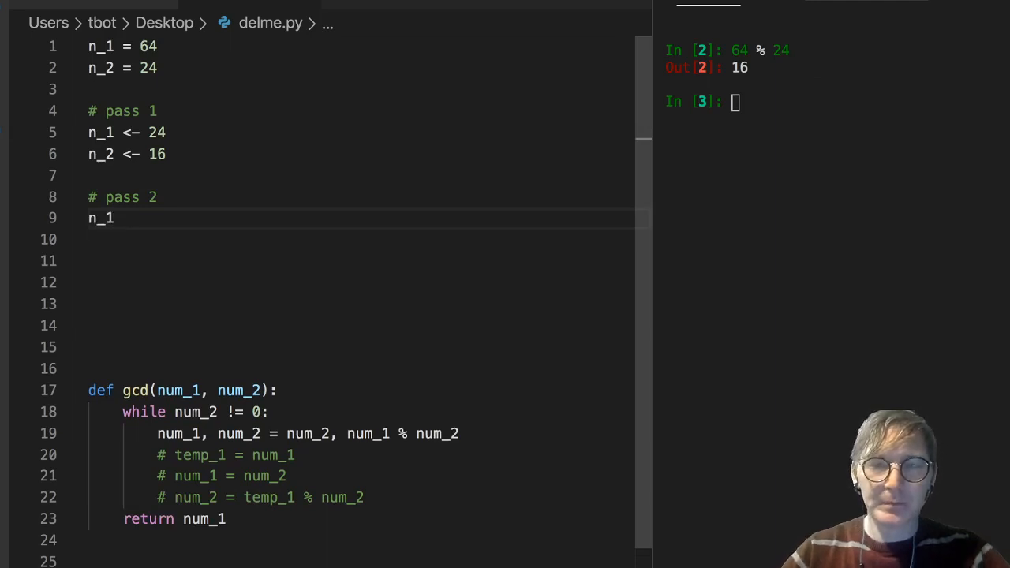
text(<- 16)
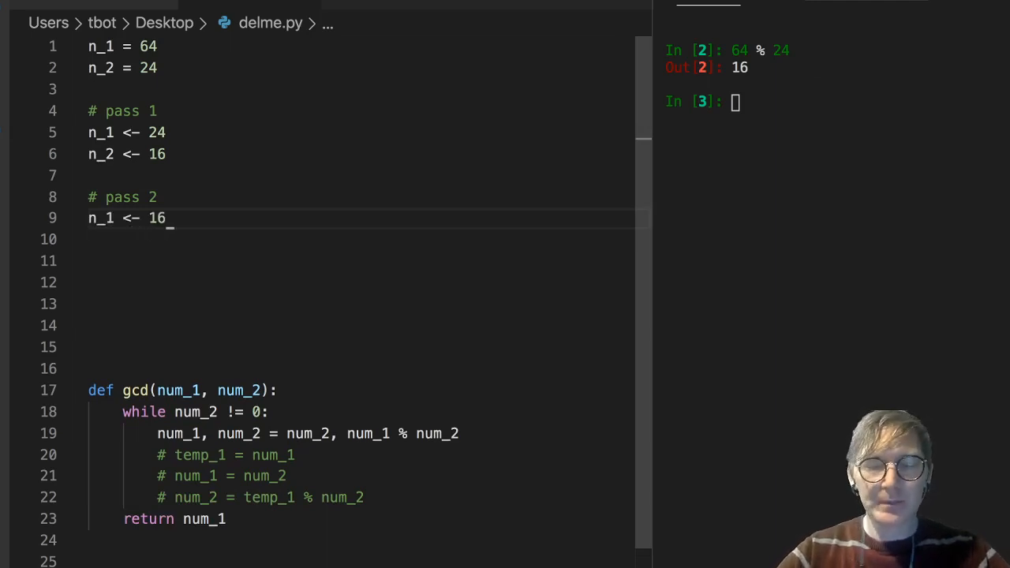
text(n_)
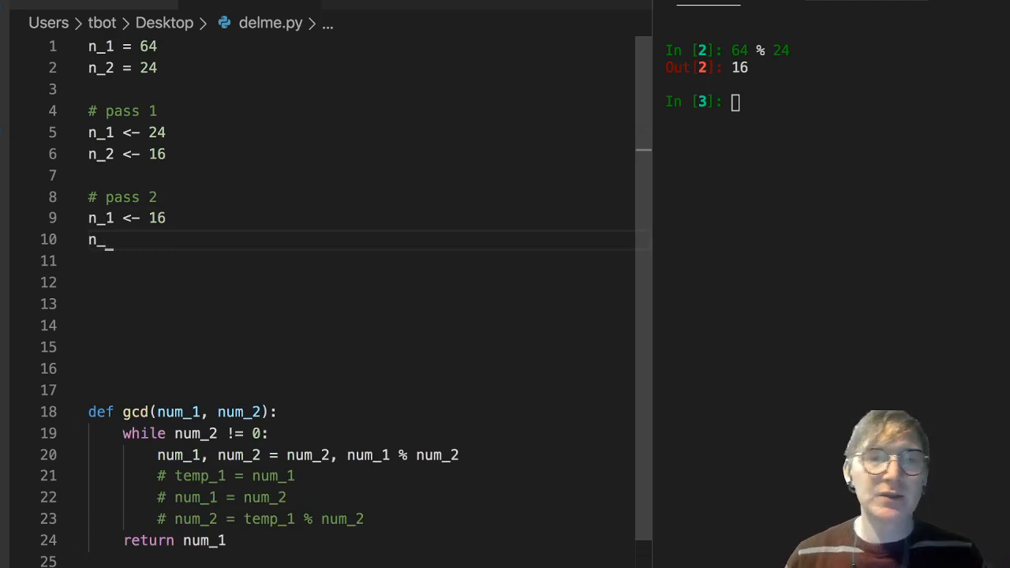
text(2)
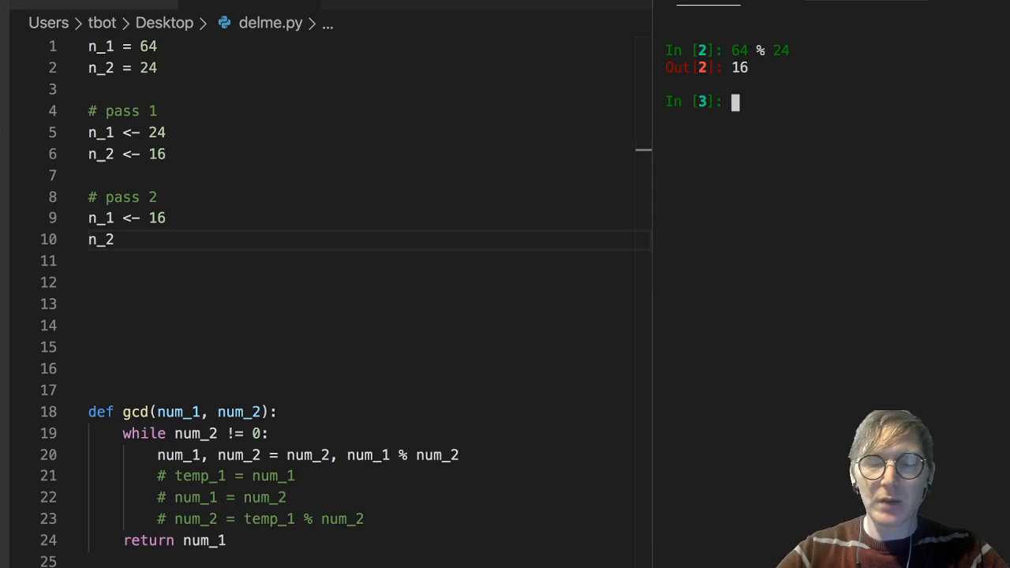
- Confirm 24 % 16 is 8 in IPython and complete the trace line n_2 <- 8
text(24 %)
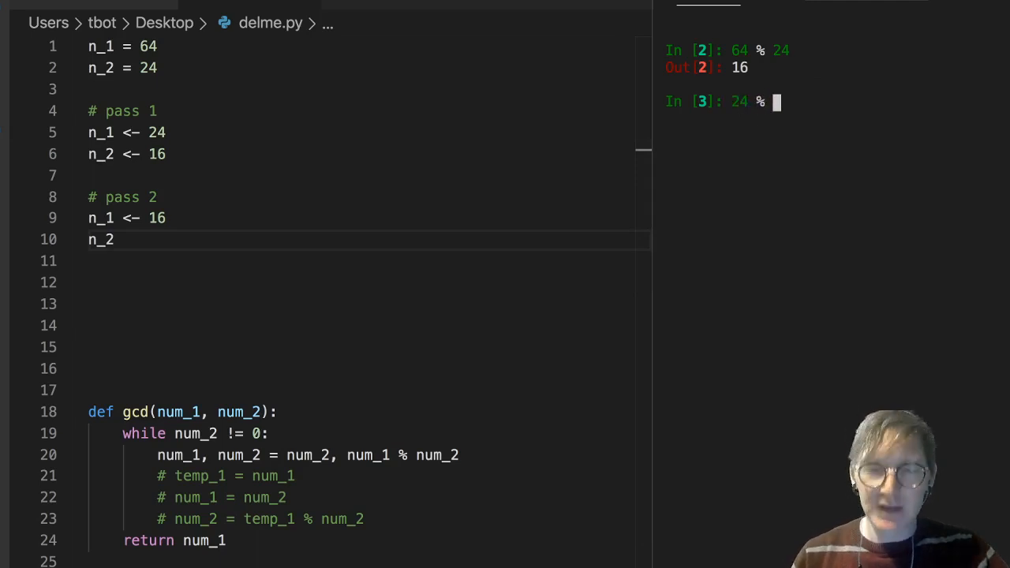
key(Return)
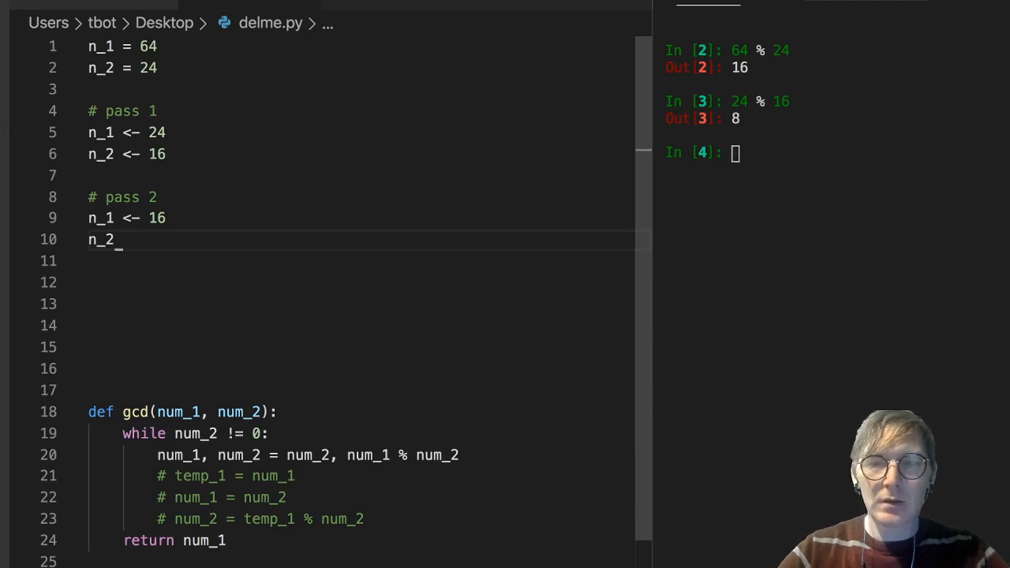
text(<-)
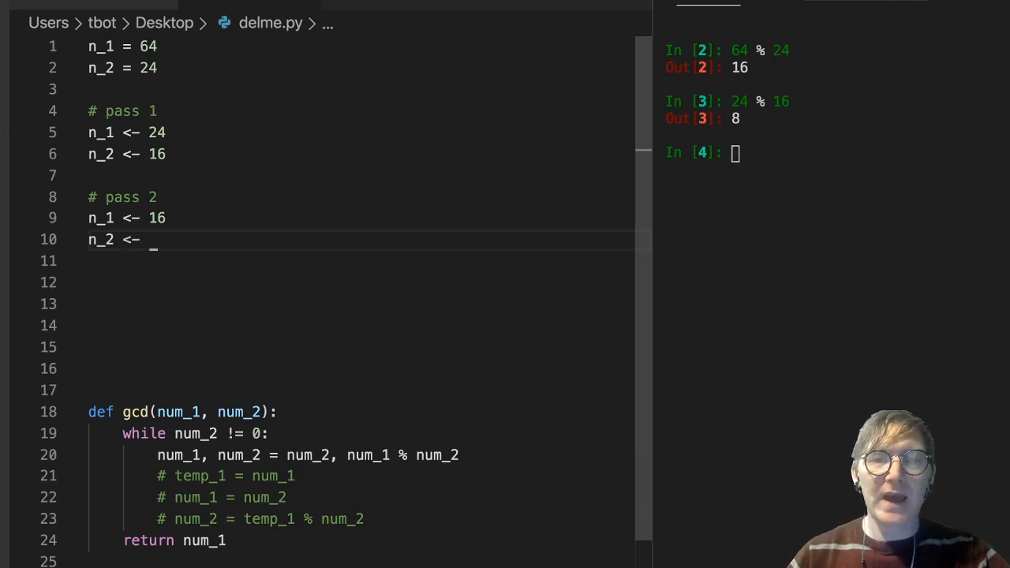
text(8)
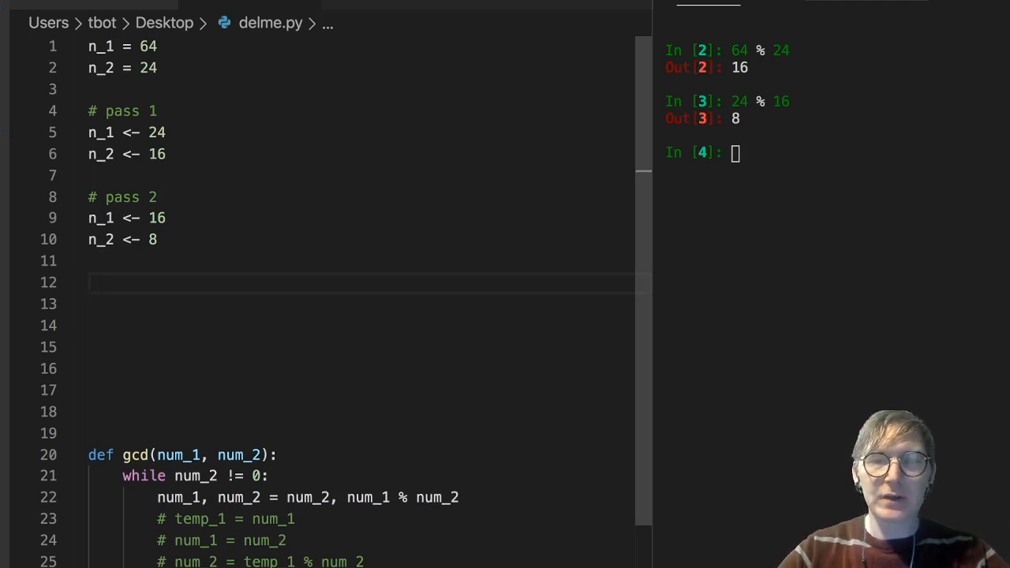
- Write the '# pass 3' trace comment with n_1 <- 8 and n_2 <- 0
text(# pass 3)
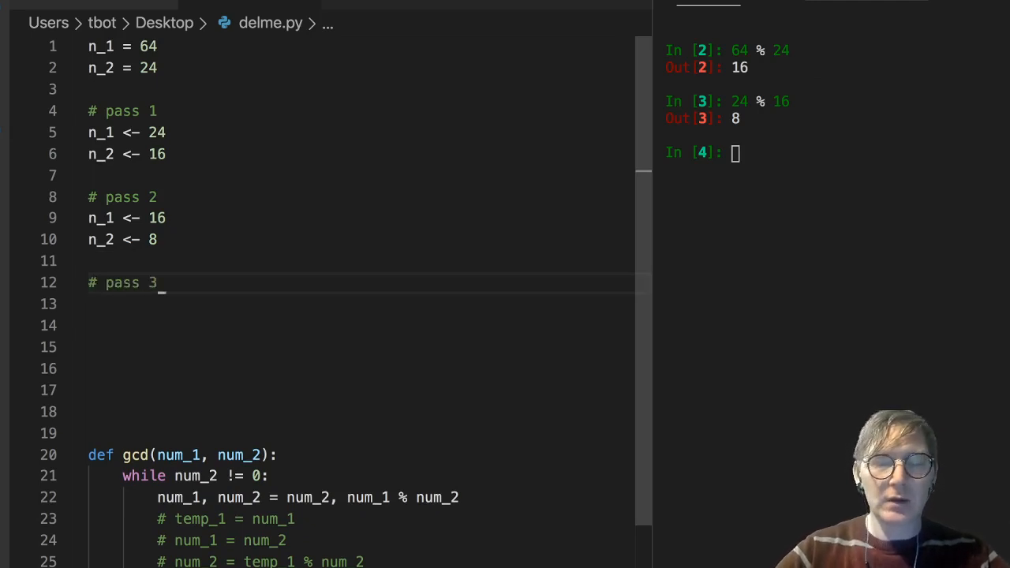
text(n_1 <)
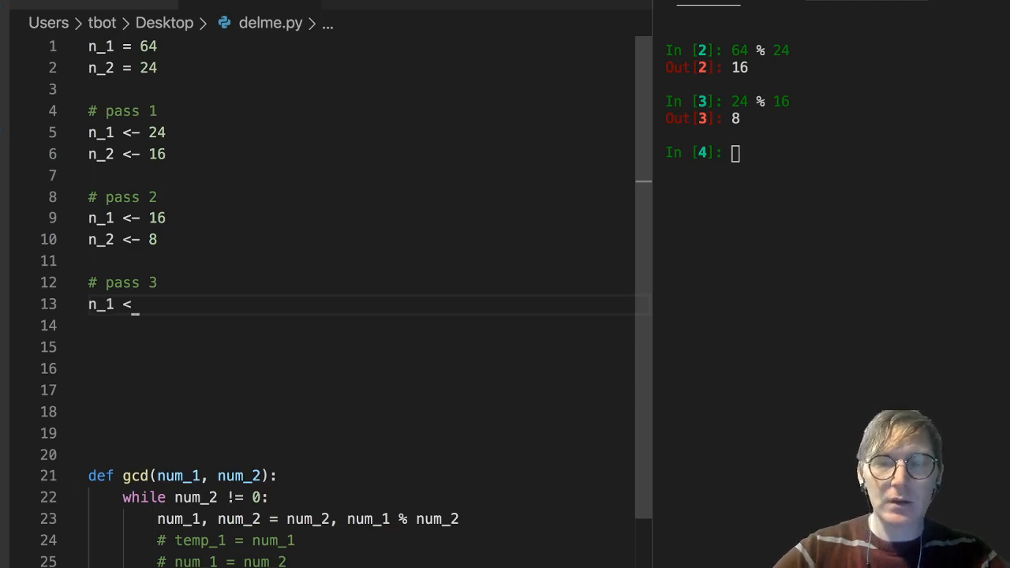
text(- 8)
click(365, 326)
text(n_)
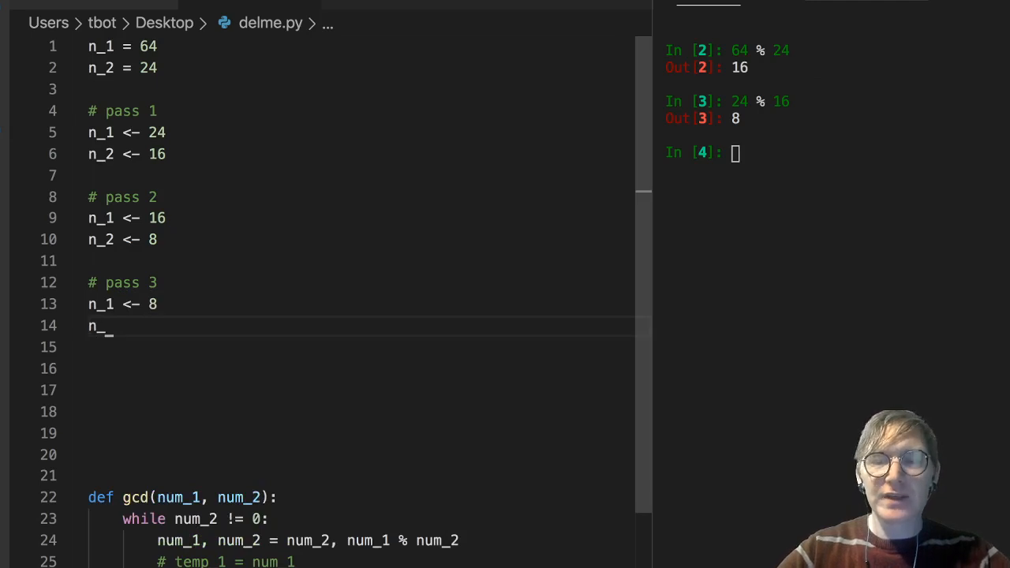
text(2 <)
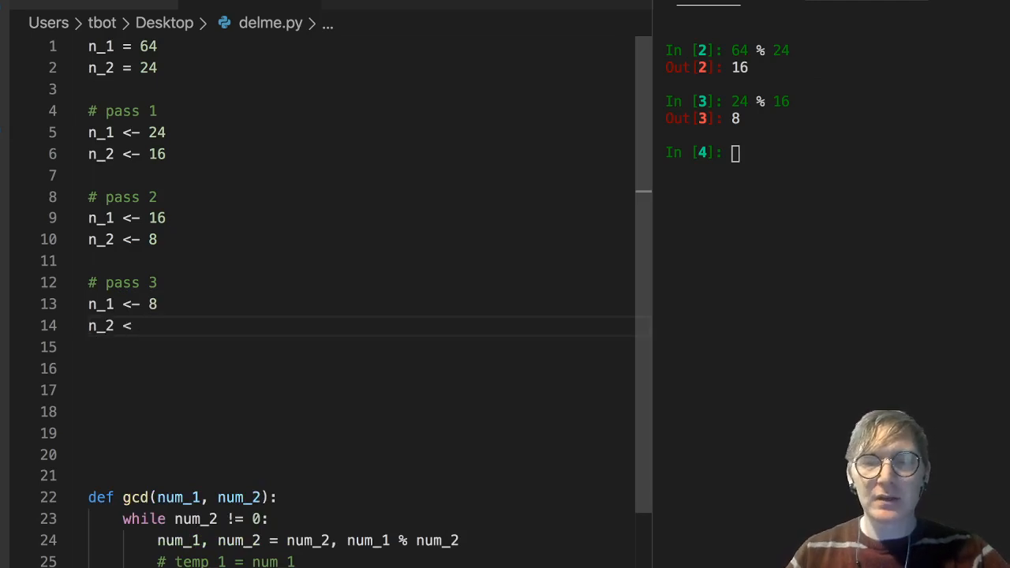
text(-)
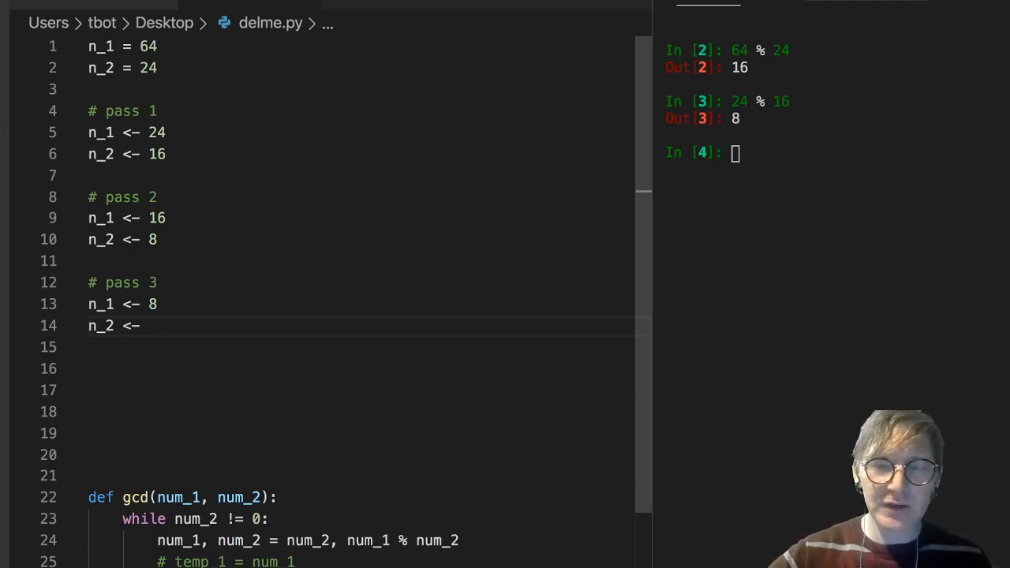
text(0)
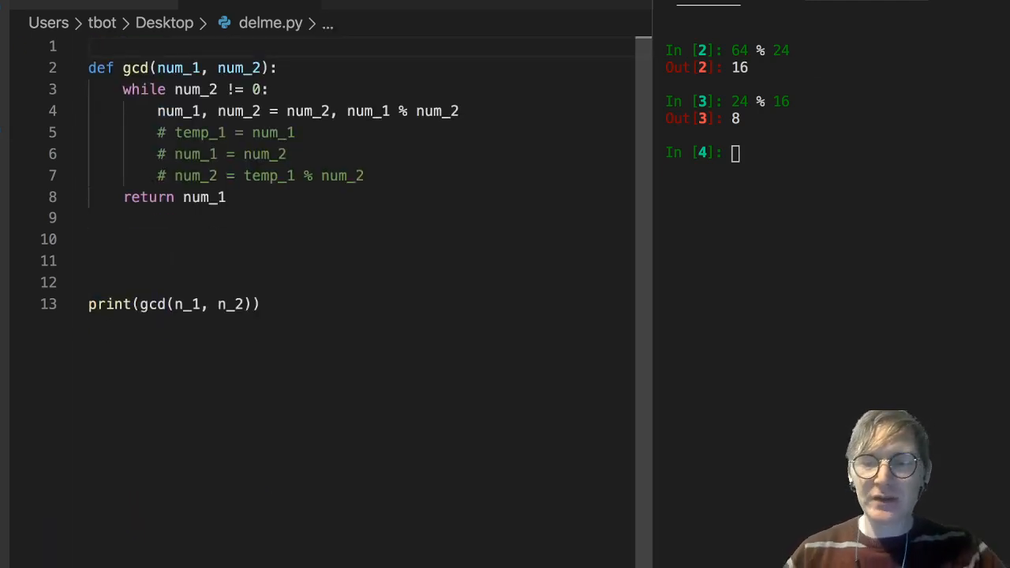
- Change the call to print(gcd(131, 87))
double_click(187, 303)
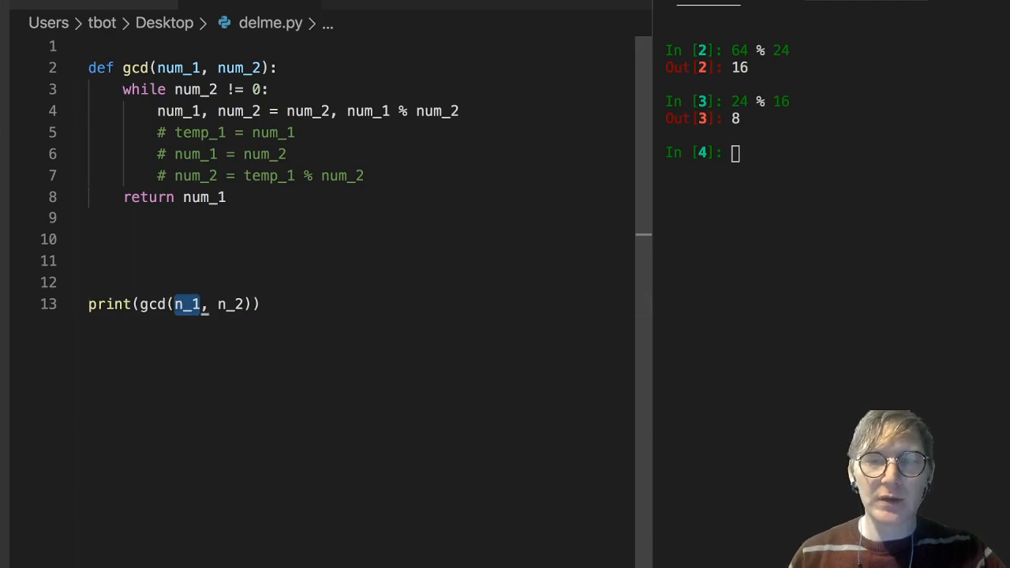
text(131)
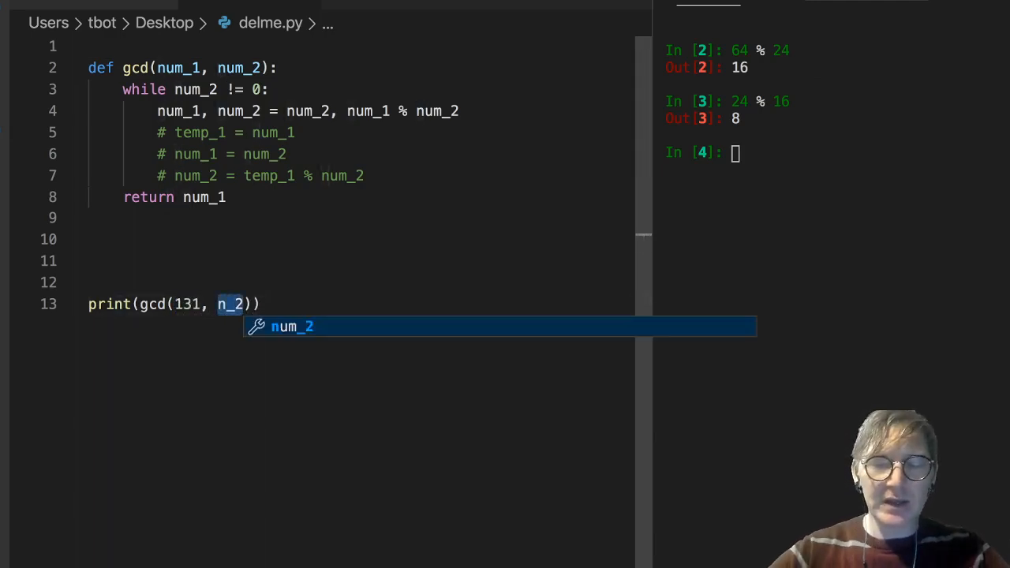
text(8)
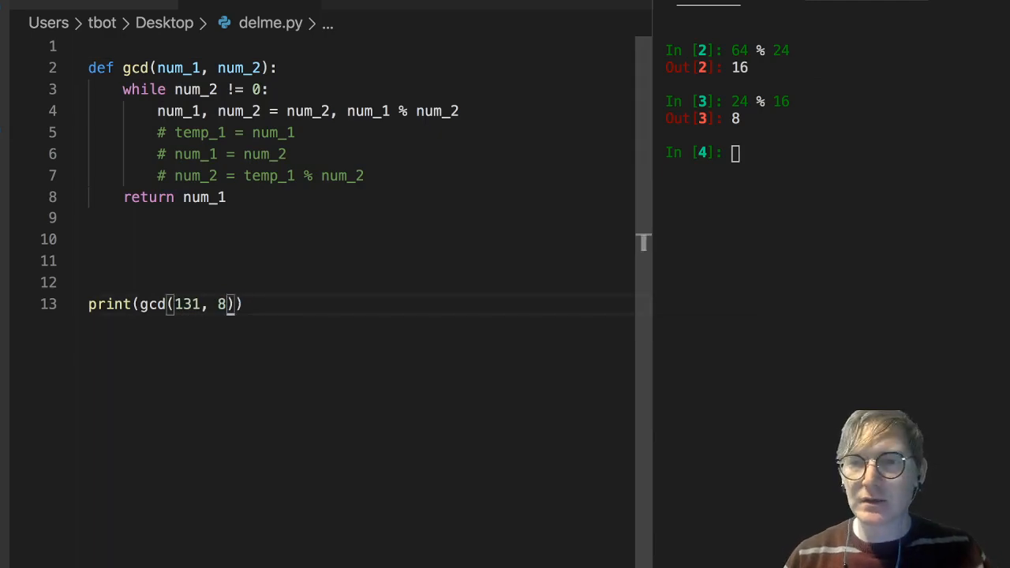
text(7)
click(834, 151)
text(exit)
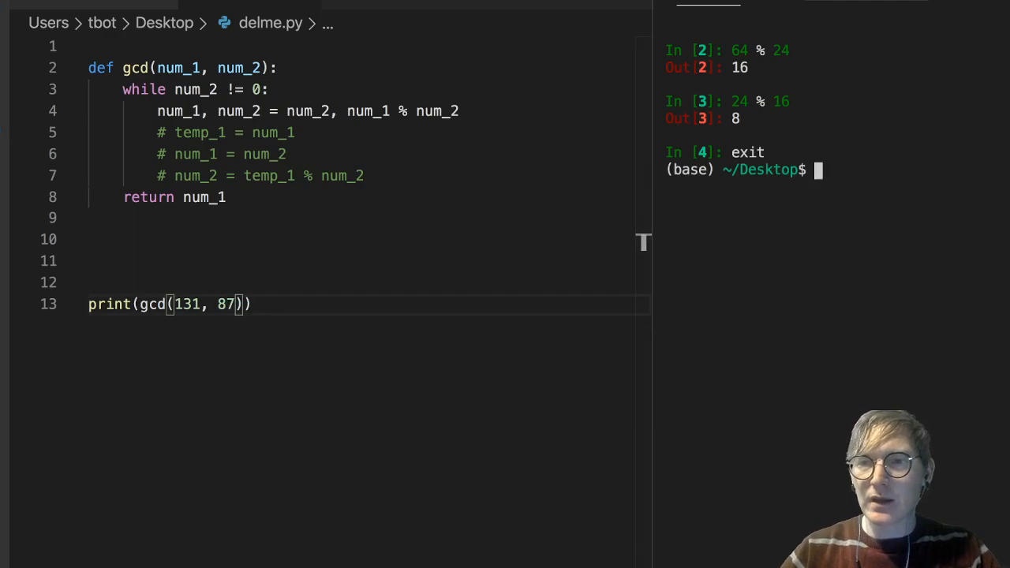
- Clear the terminal before running delme.py
text(clear)
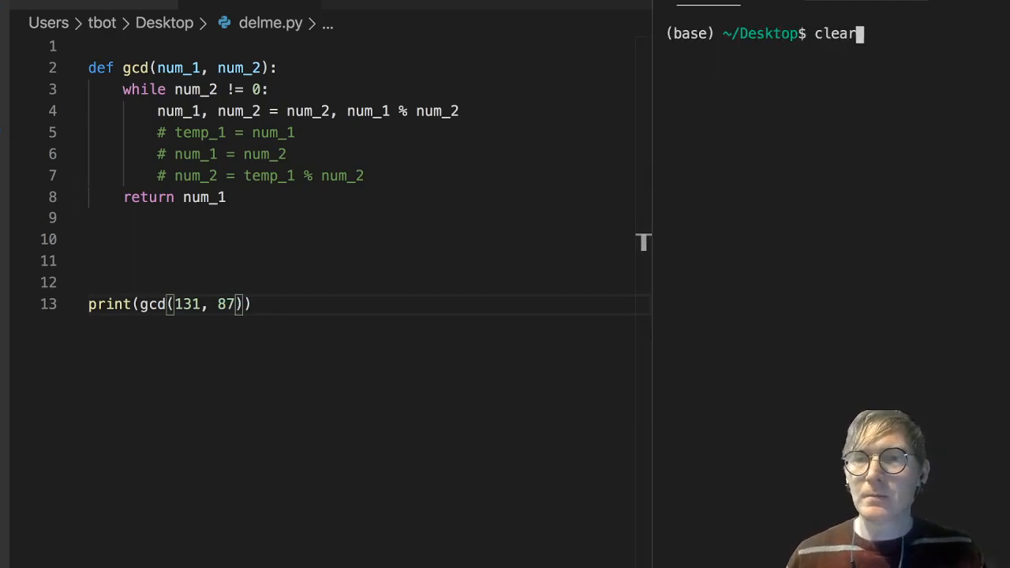
text(python delme.py)
key(Return)
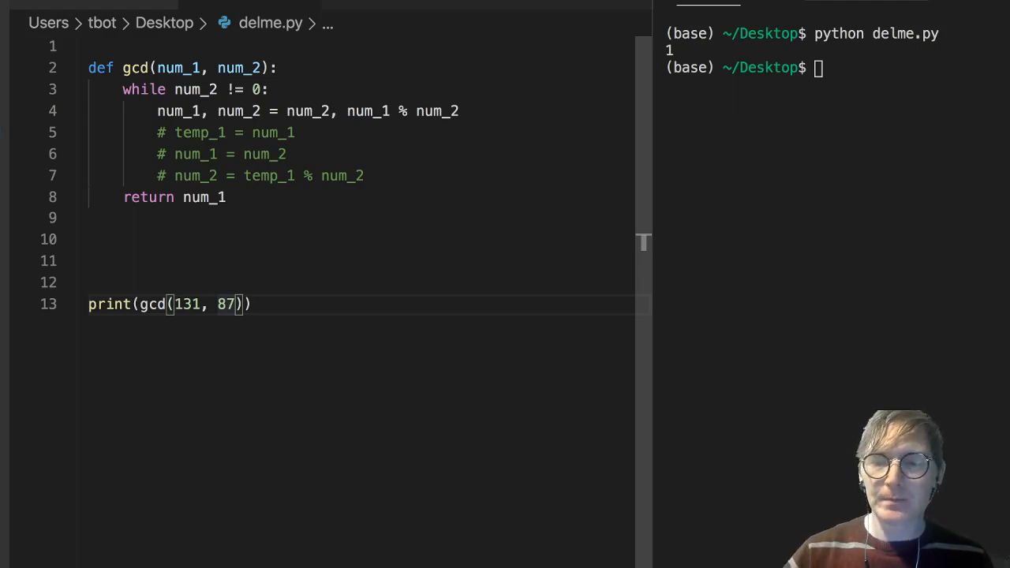
- Delete the three commented temp-variable lines, leaving only the tuple assignment in the loop
drag(158, 132, 363, 175)
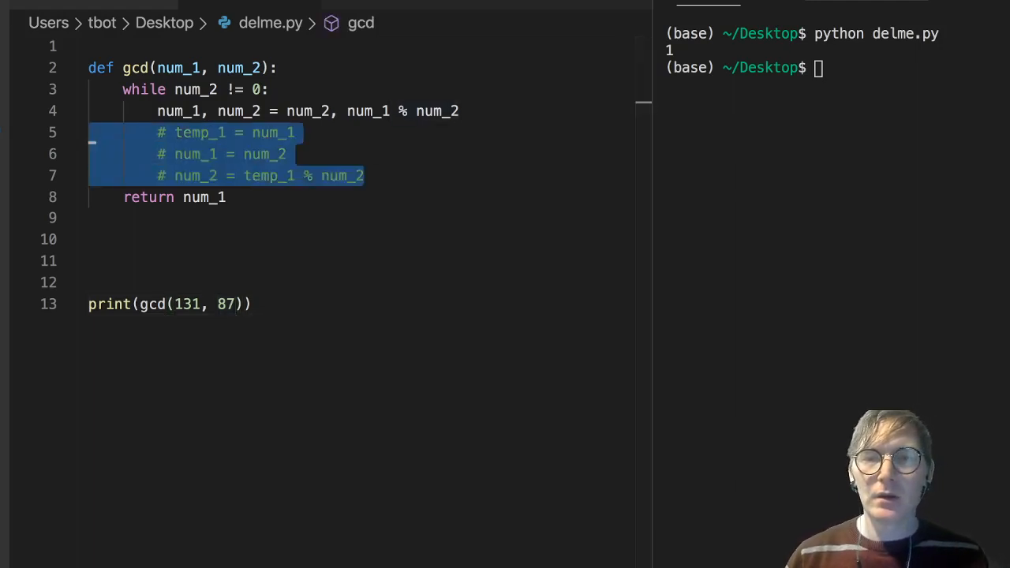
key(Delete)
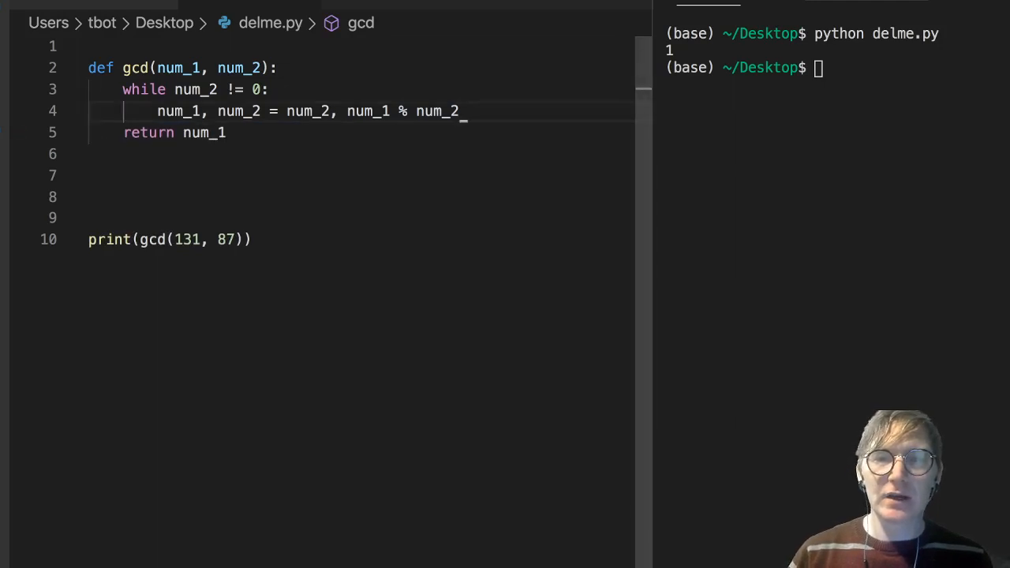
triple_click(308, 111)
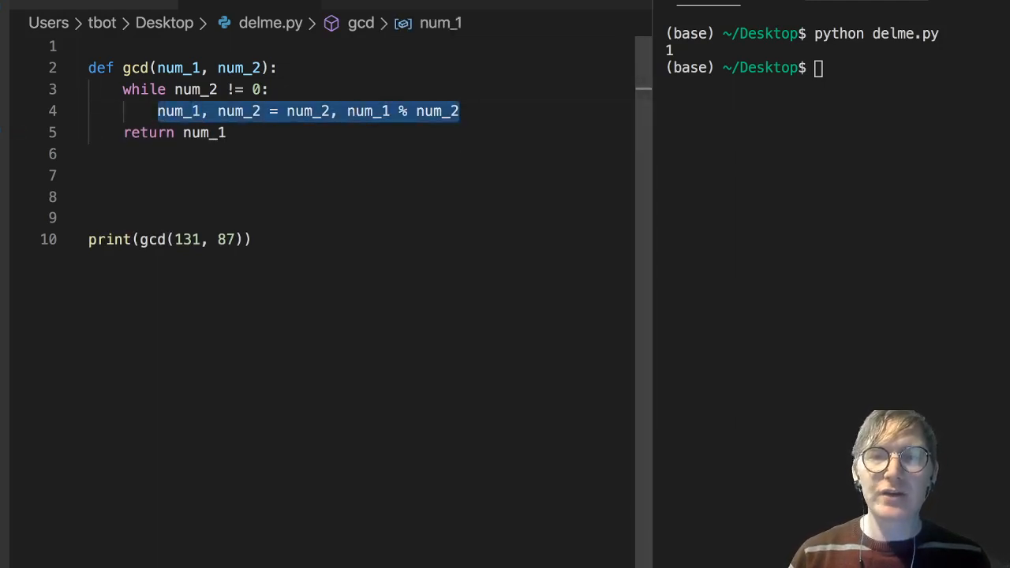